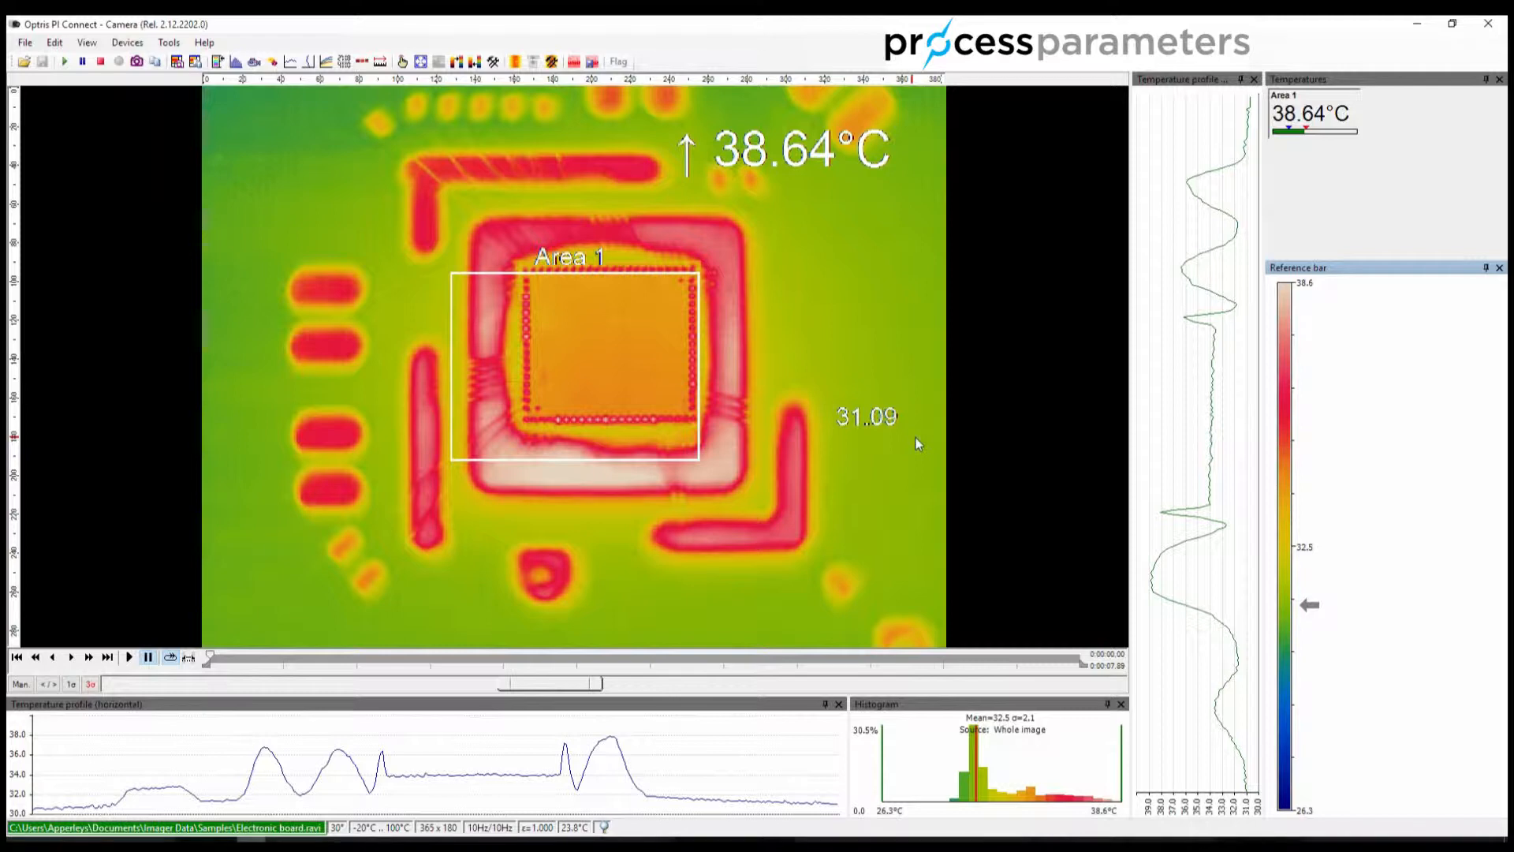
mouse_move(943, 402)
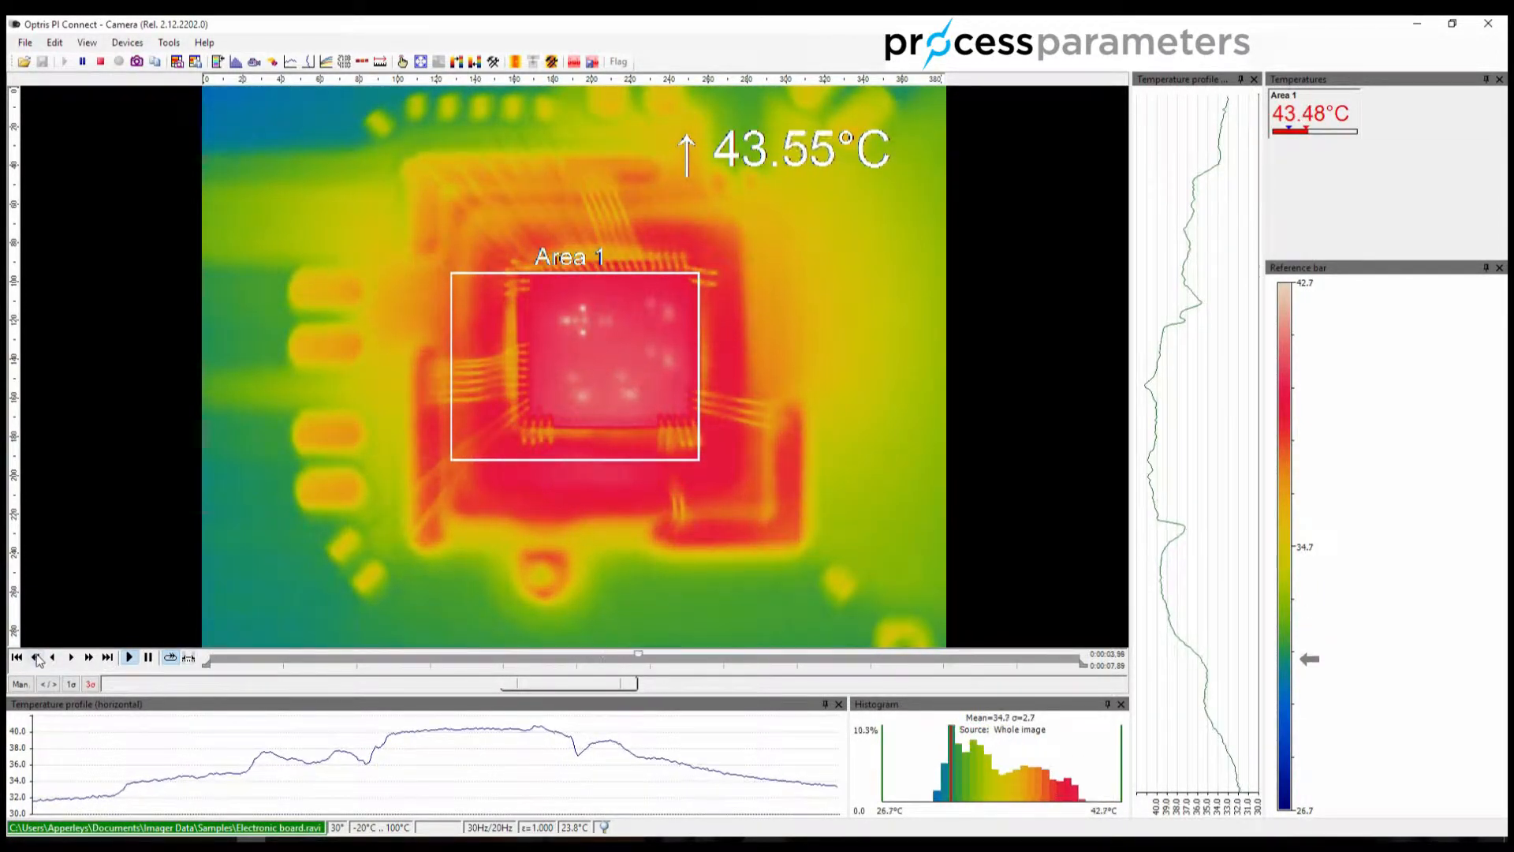
- Advance the recording two frames, skip toward its end, then return to the first frame
left_click(128, 656)
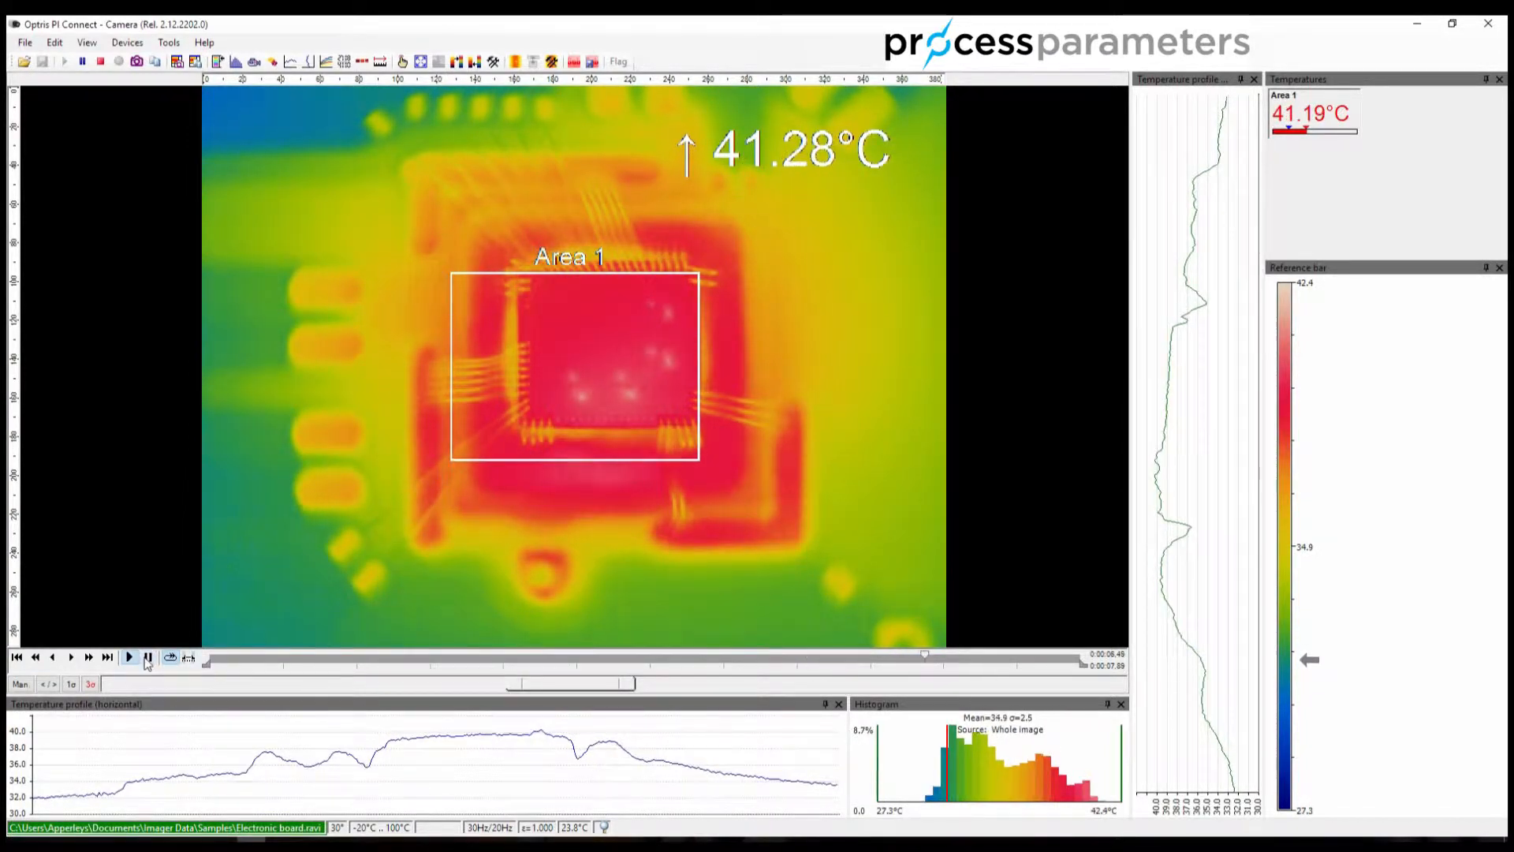
left_click(128, 656)
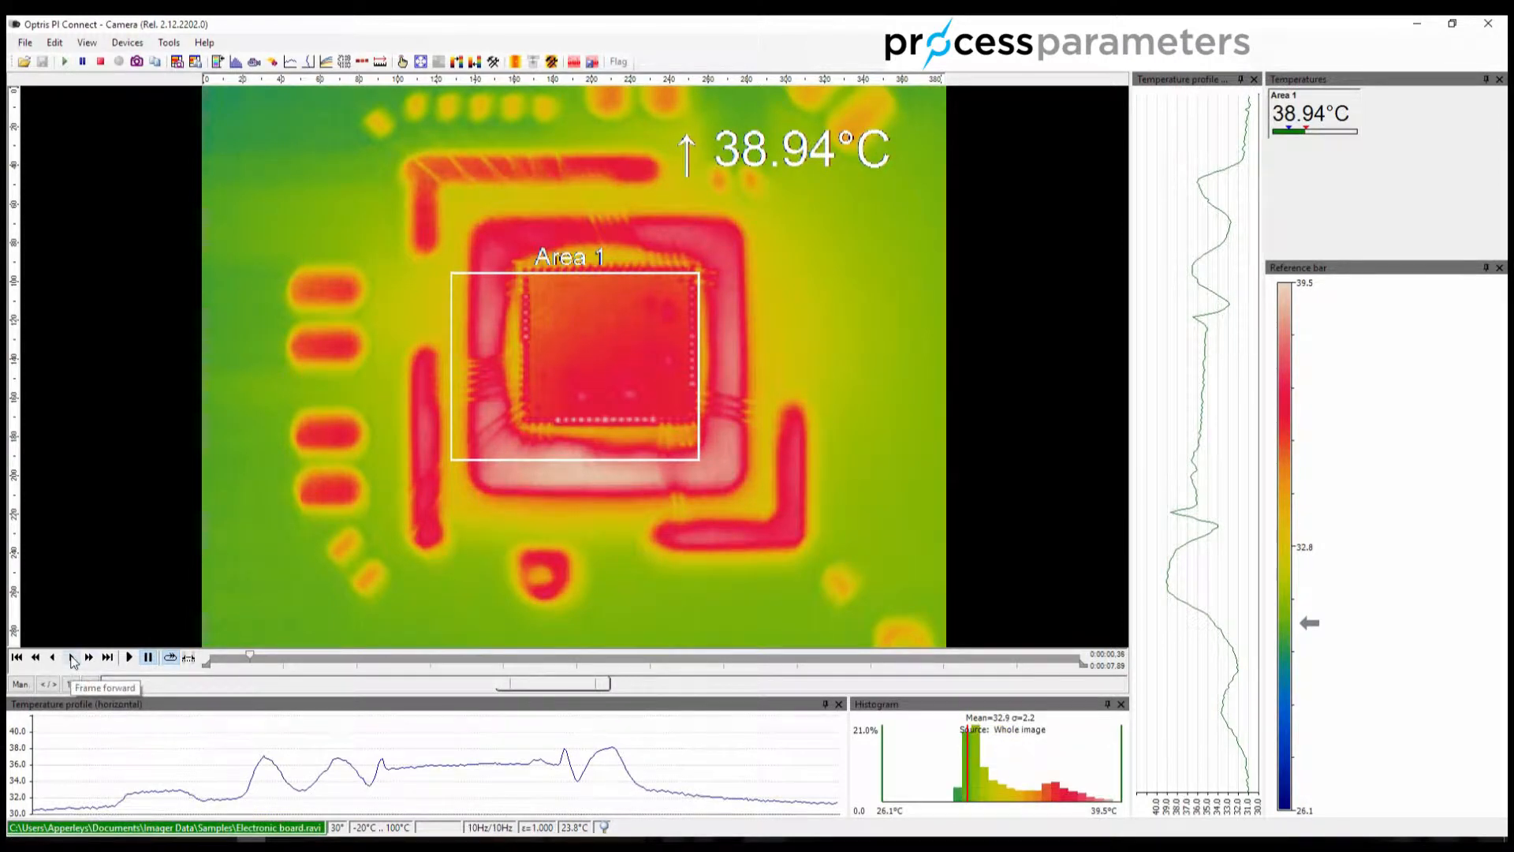
left_click(71, 657)
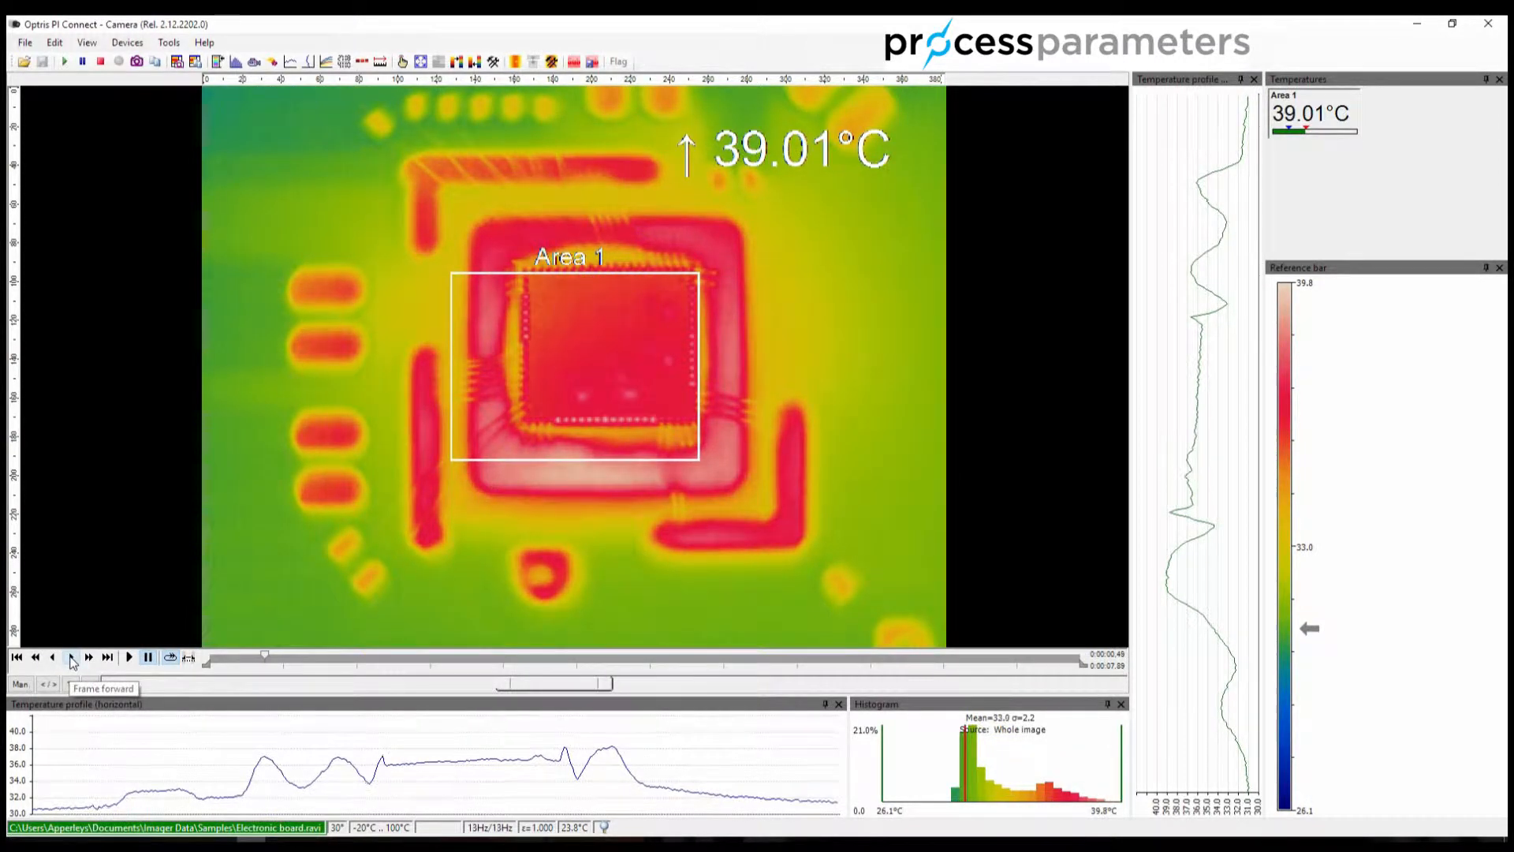
left_click(89, 657)
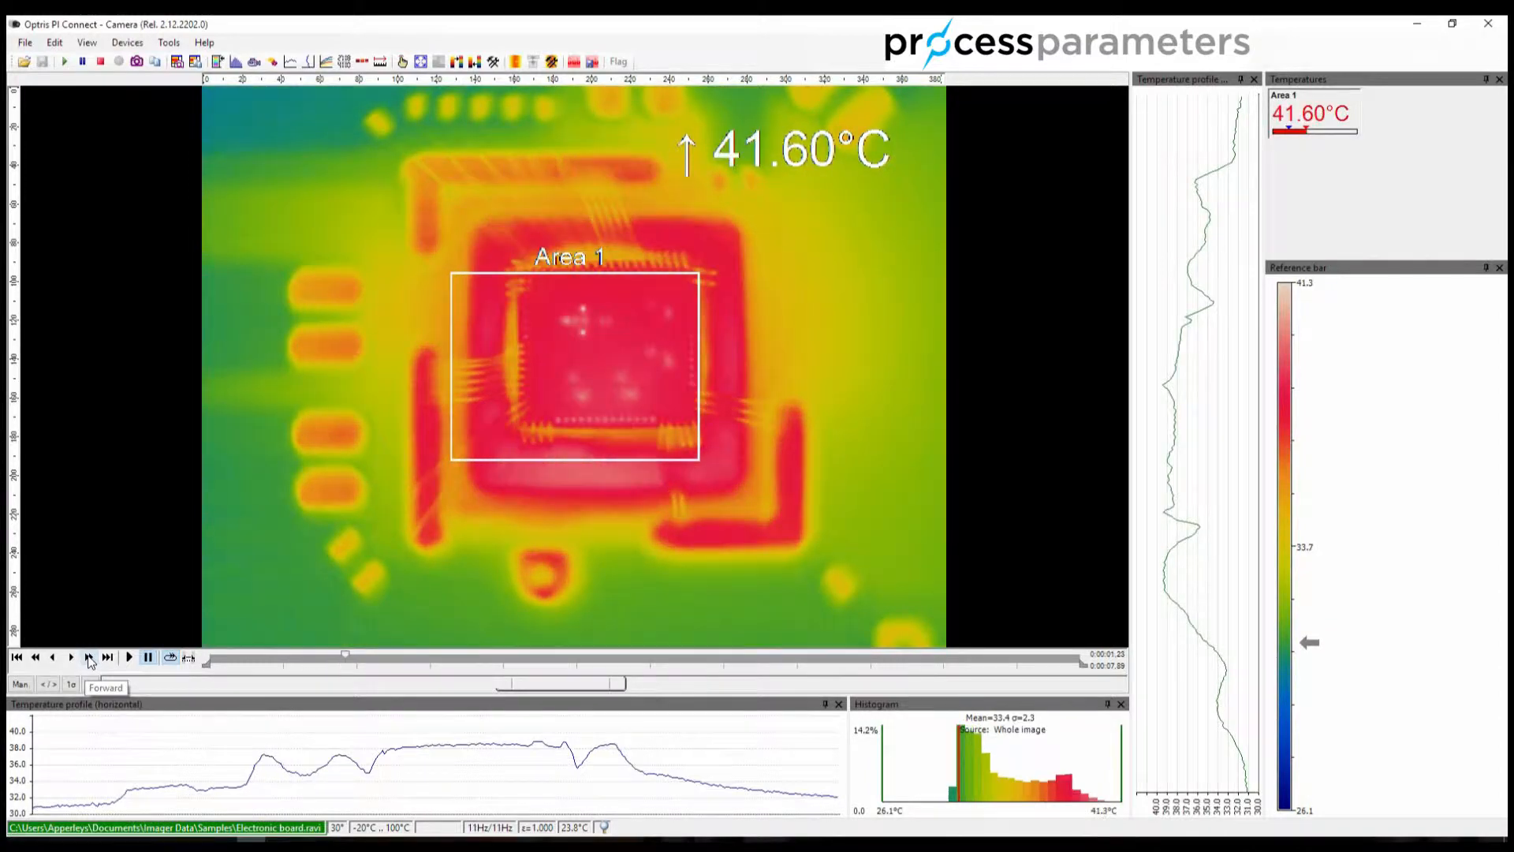
left_click(108, 657)
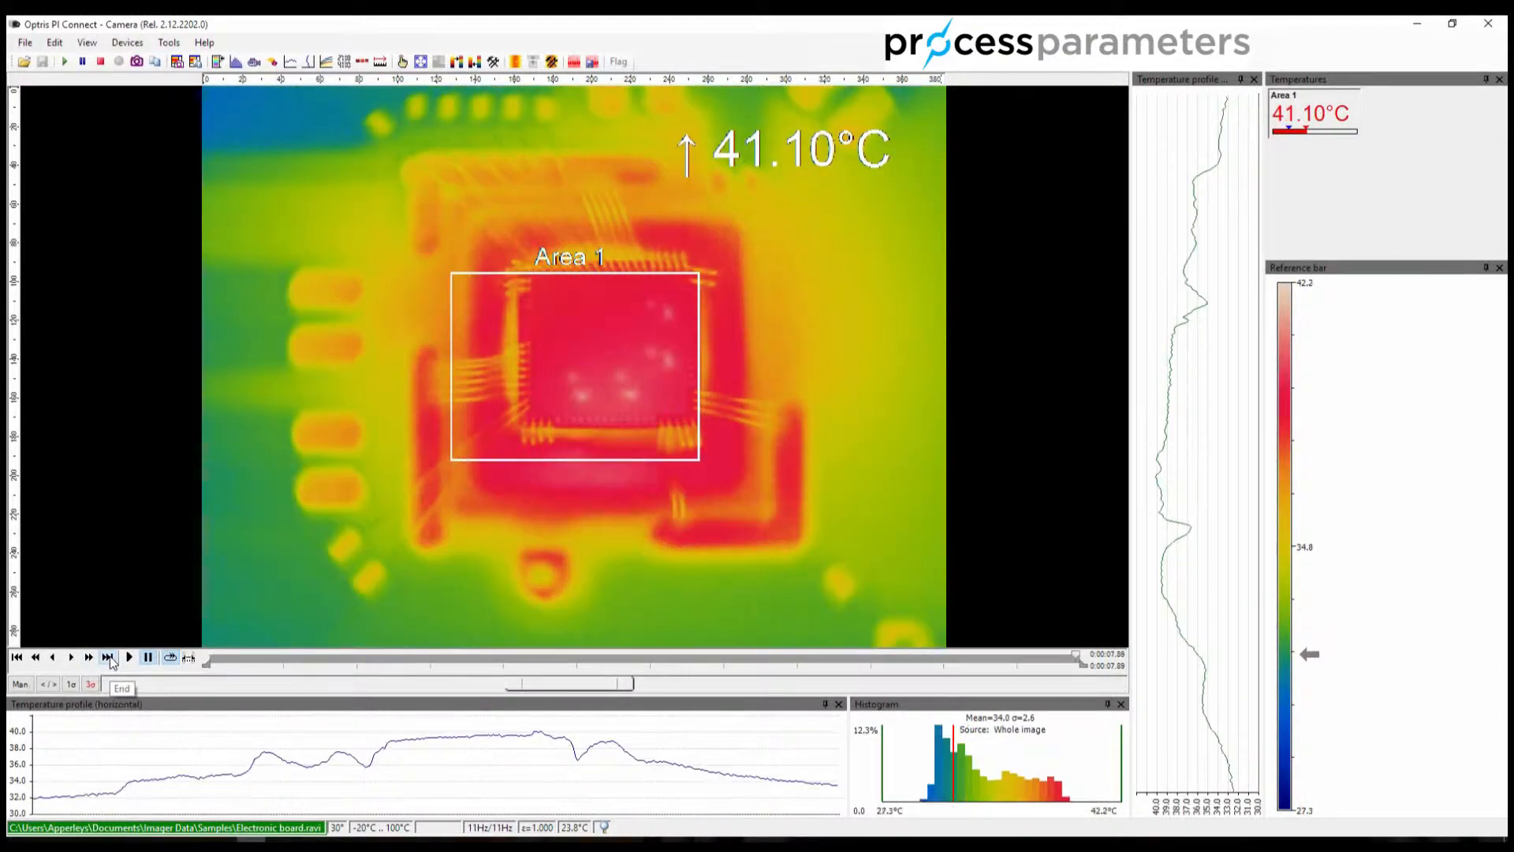
left_click(16, 656)
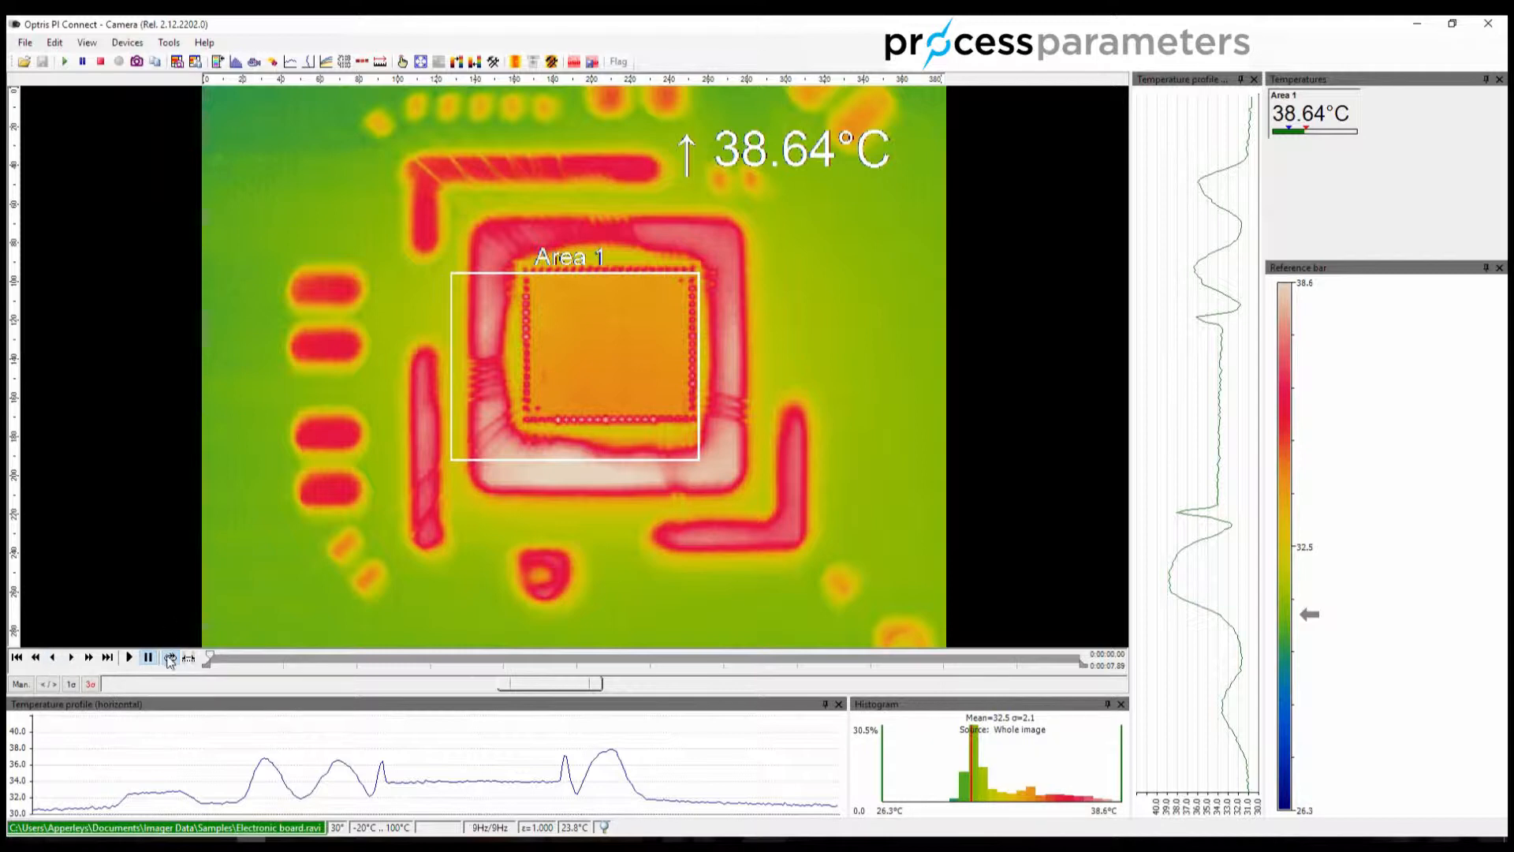
mouse_move(170, 656)
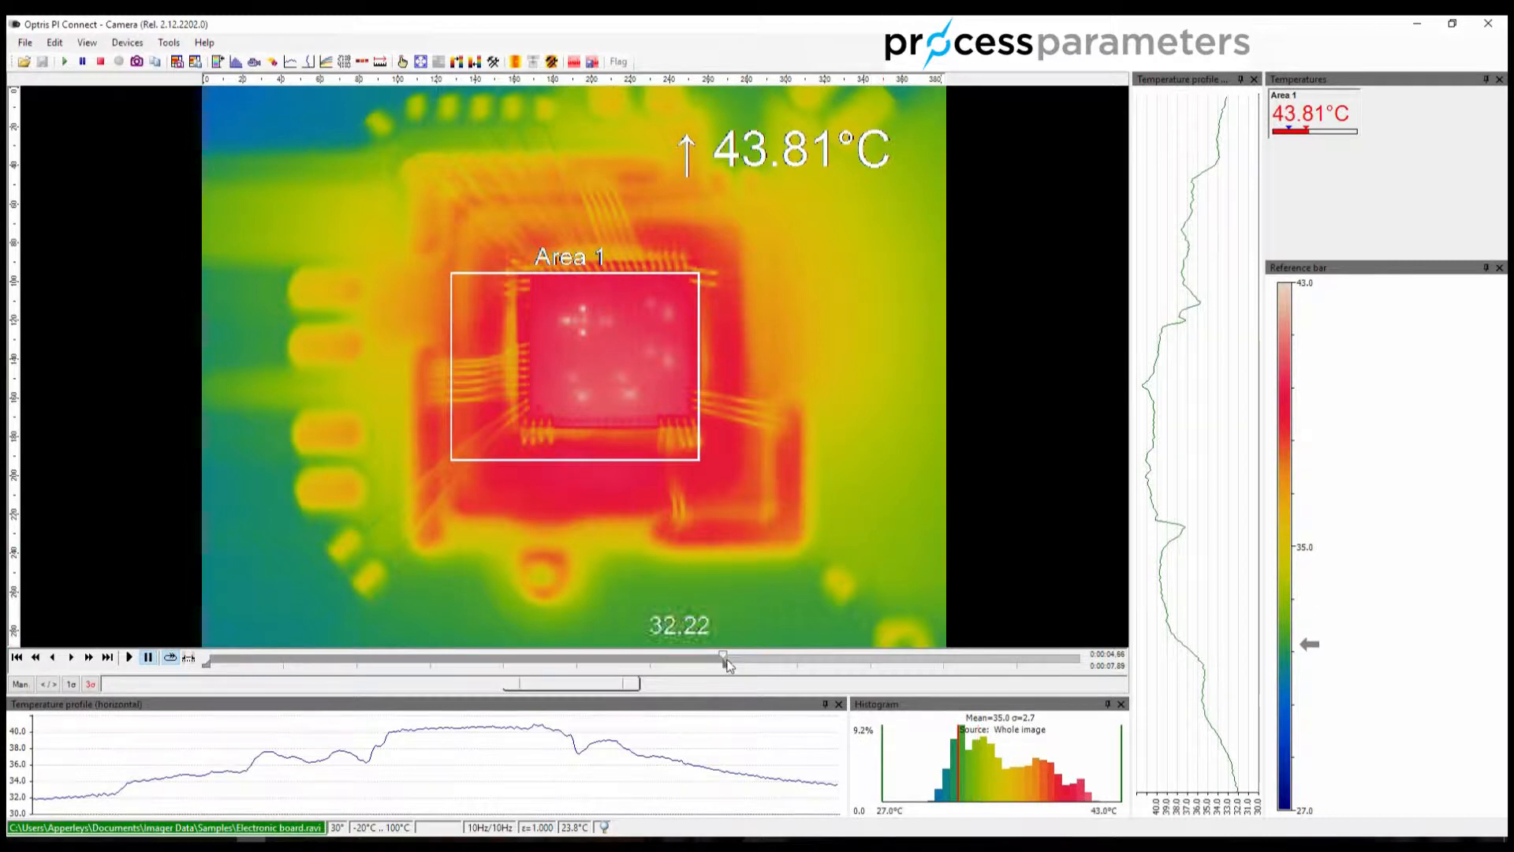
- Seek the playback slider to about 4.7 s, then back to 0 s
left_click_drag(724, 659, 793, 659)
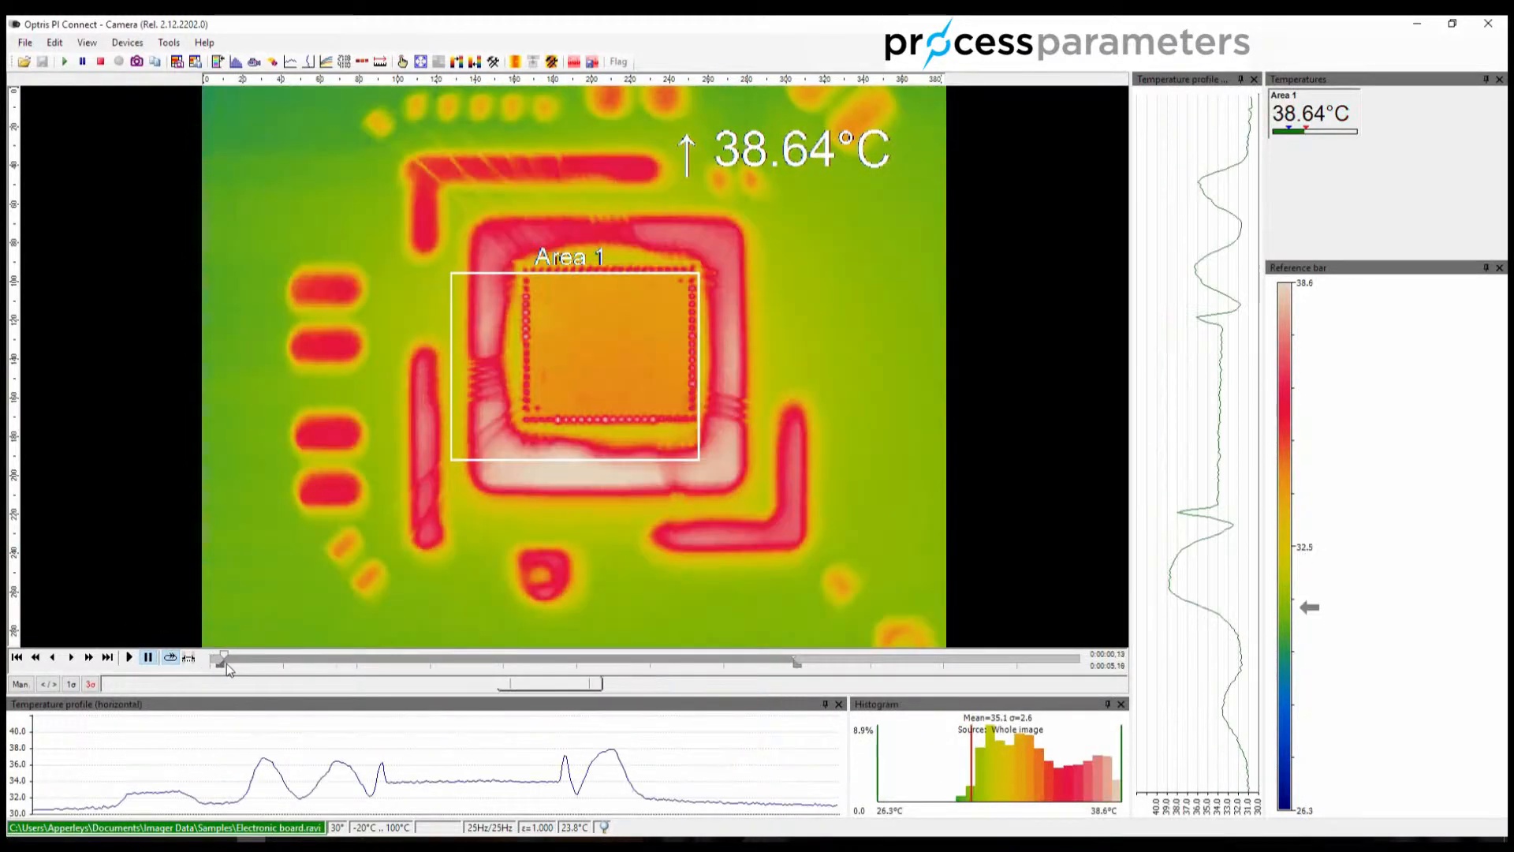
left_click_drag(222, 657, 280, 658)
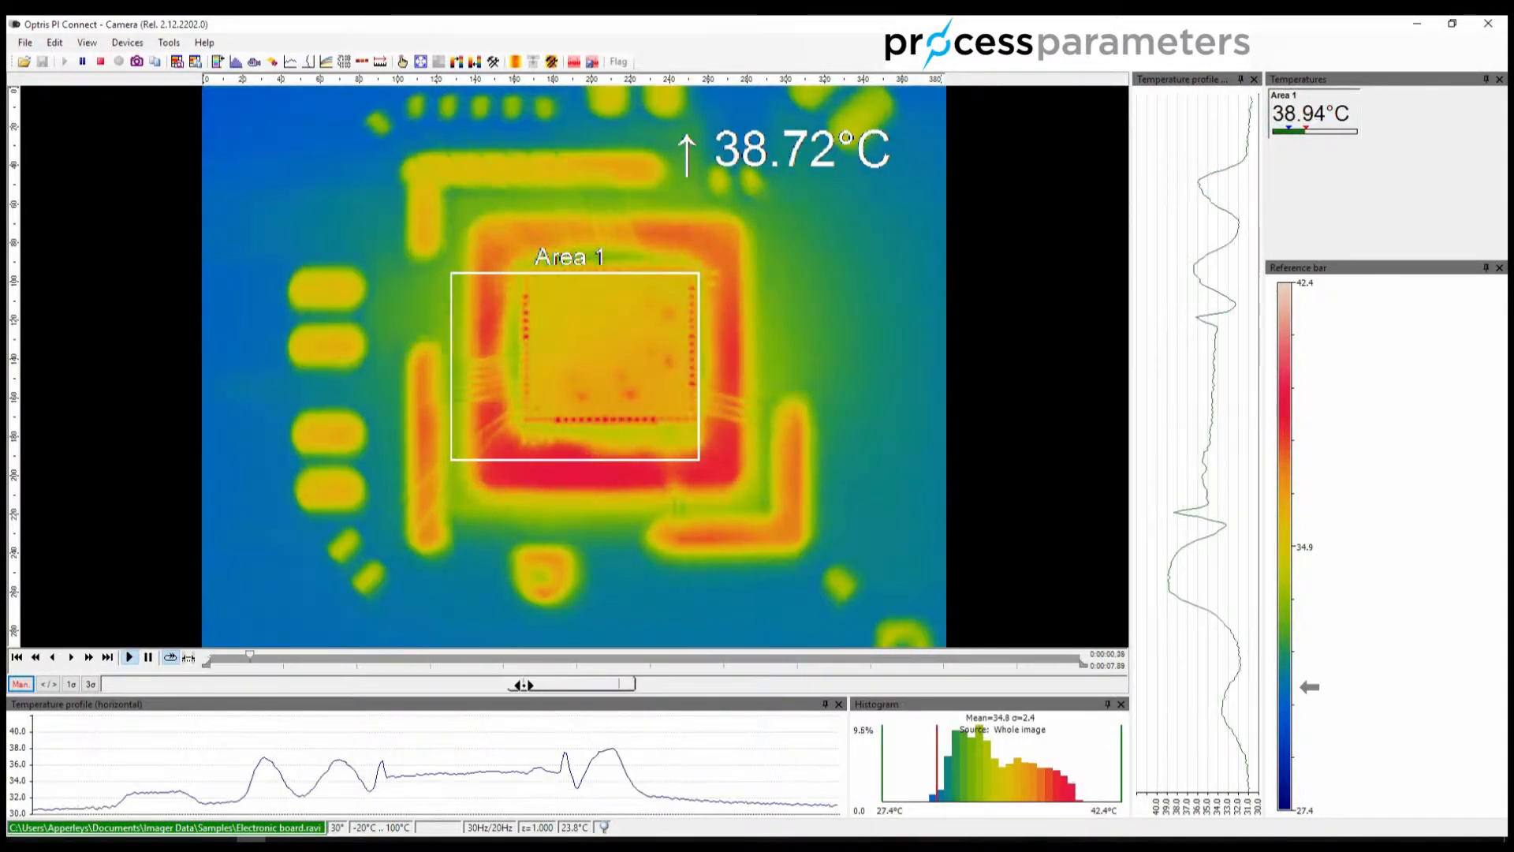
- Shift and then widen the manual temperature range of the colour scale over the processor
left_click_drag(249, 658, 470, 658)
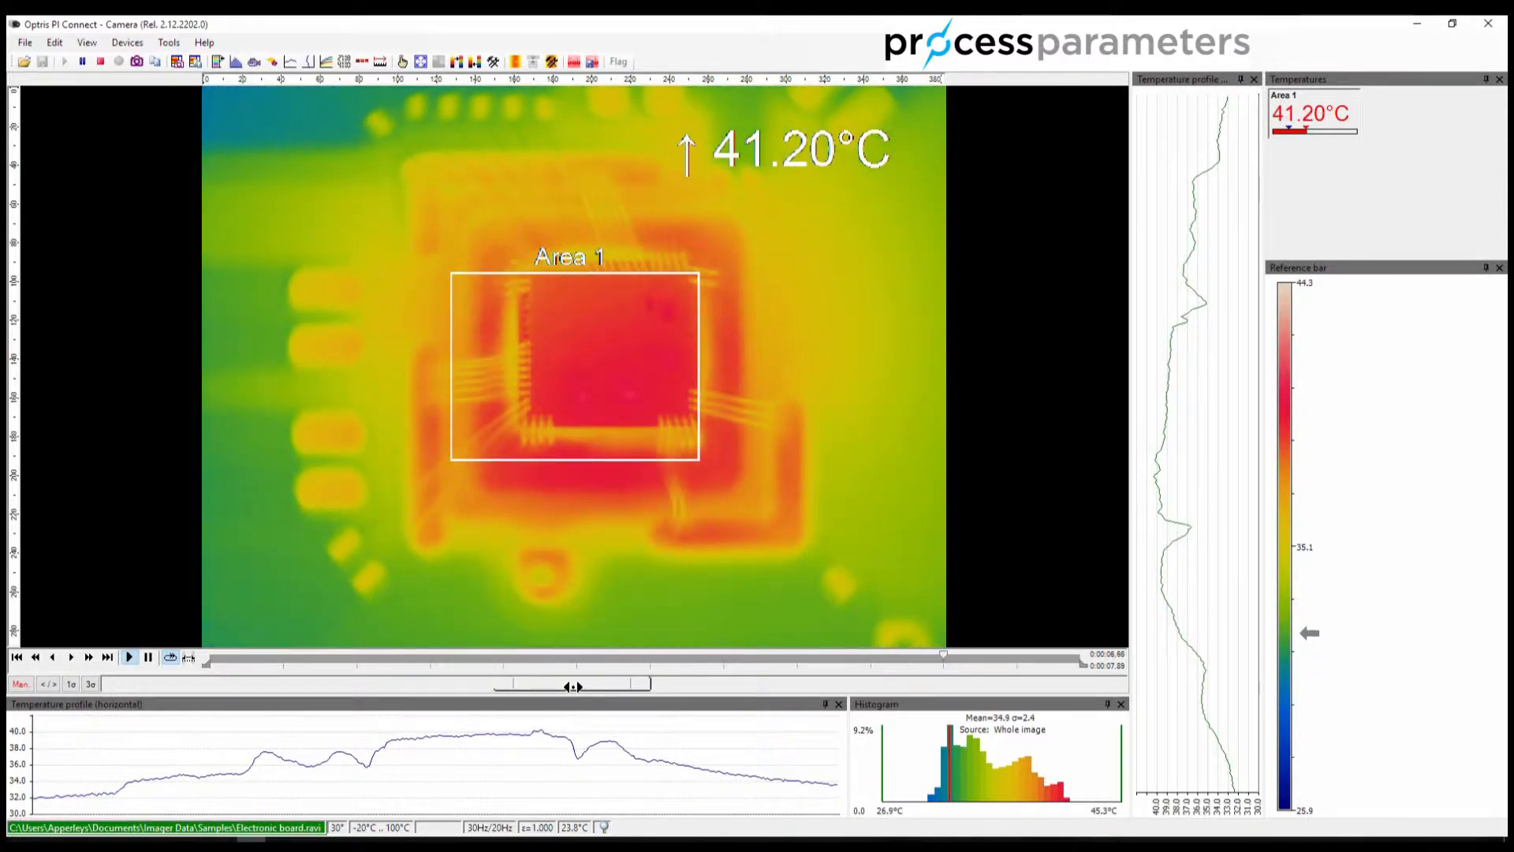
left_click_drag(942, 655, 296, 654)
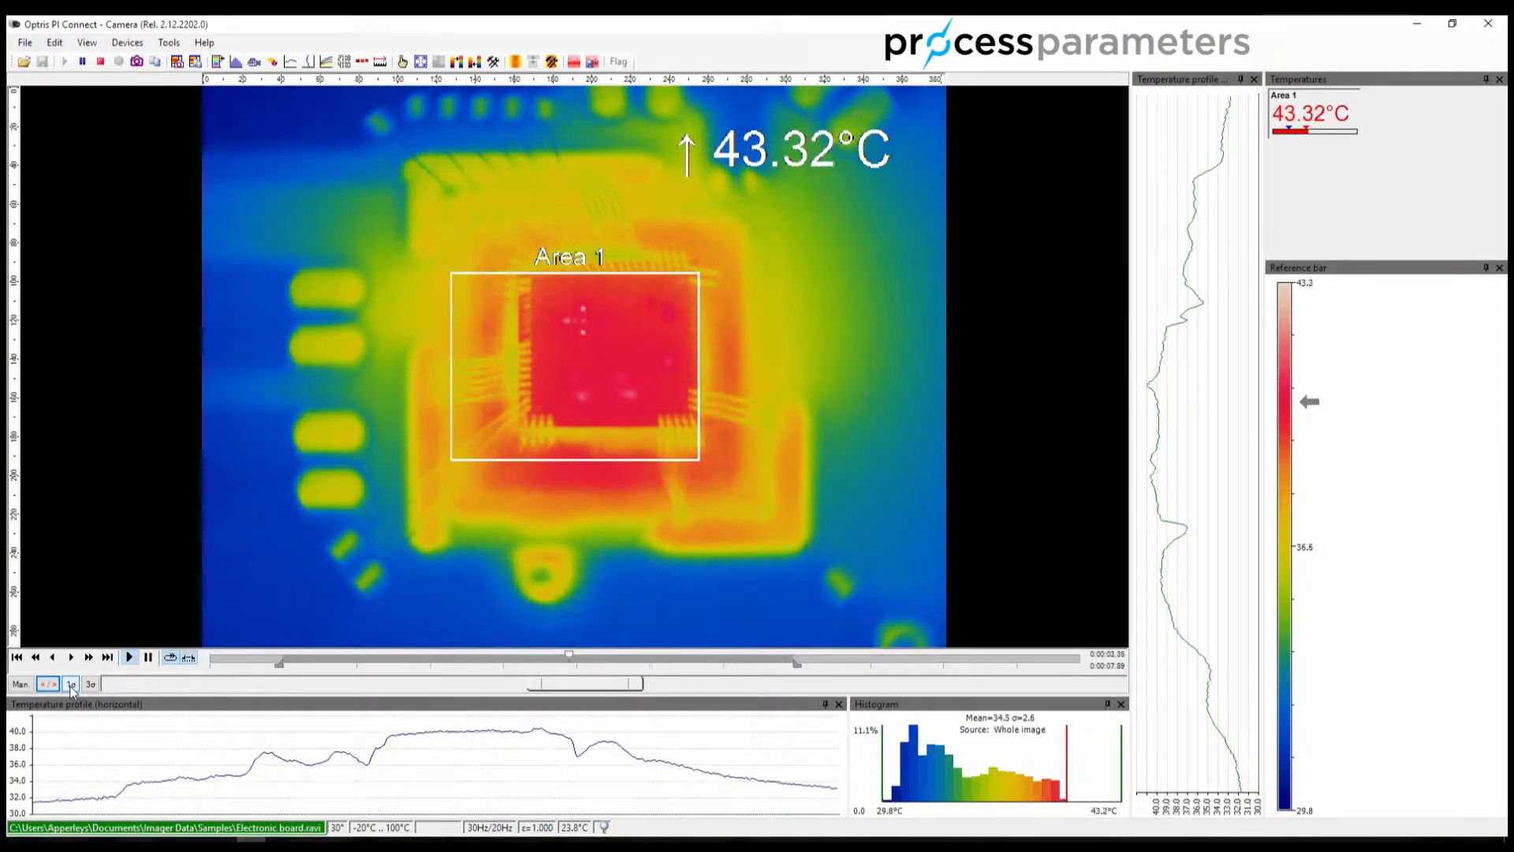
left_click(69, 683)
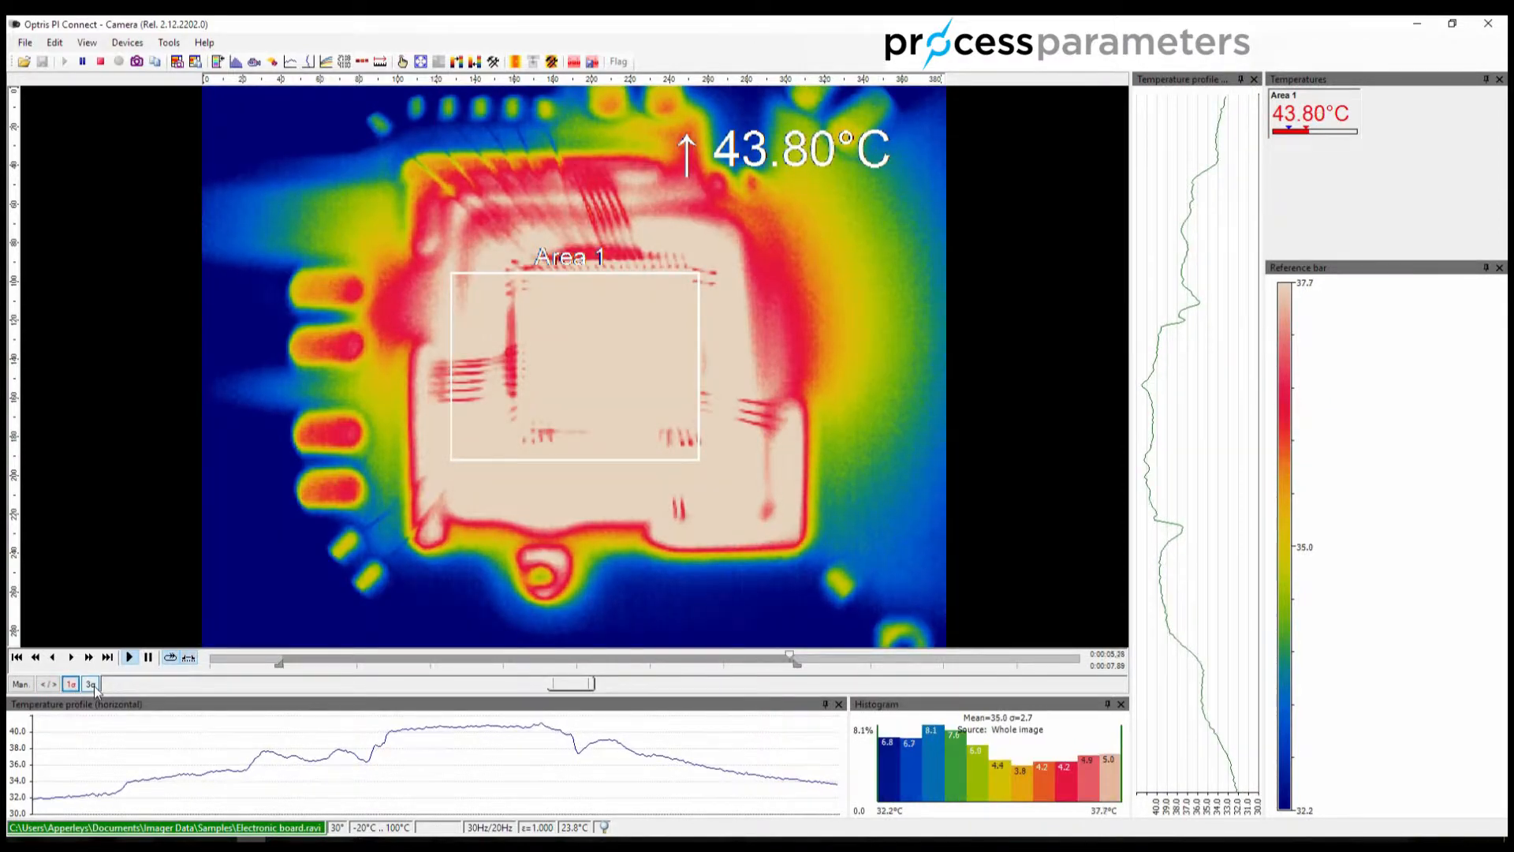
left_click(90, 683)
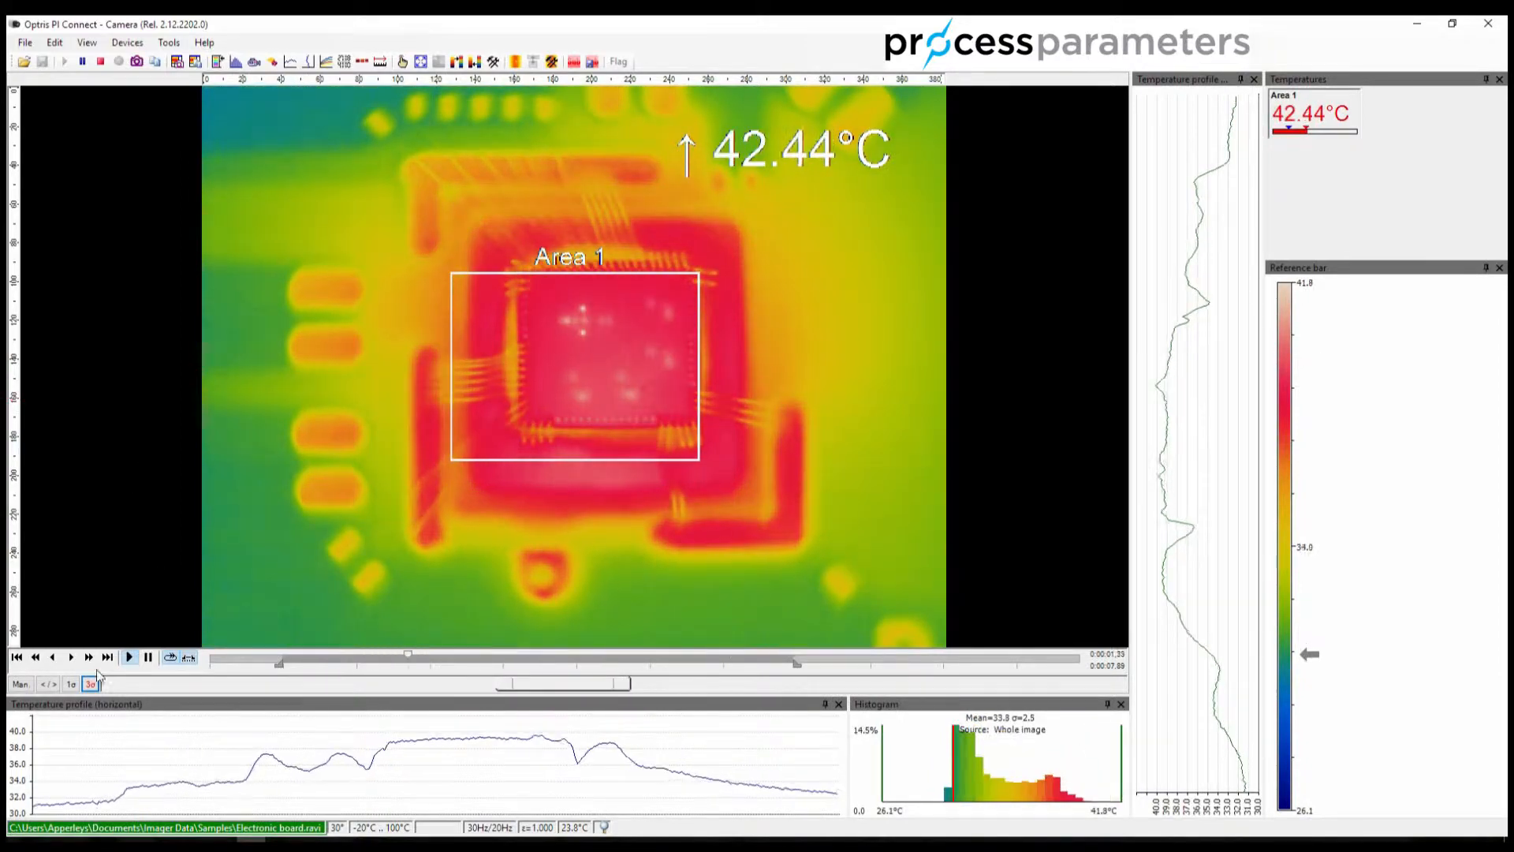
left_click(69, 683)
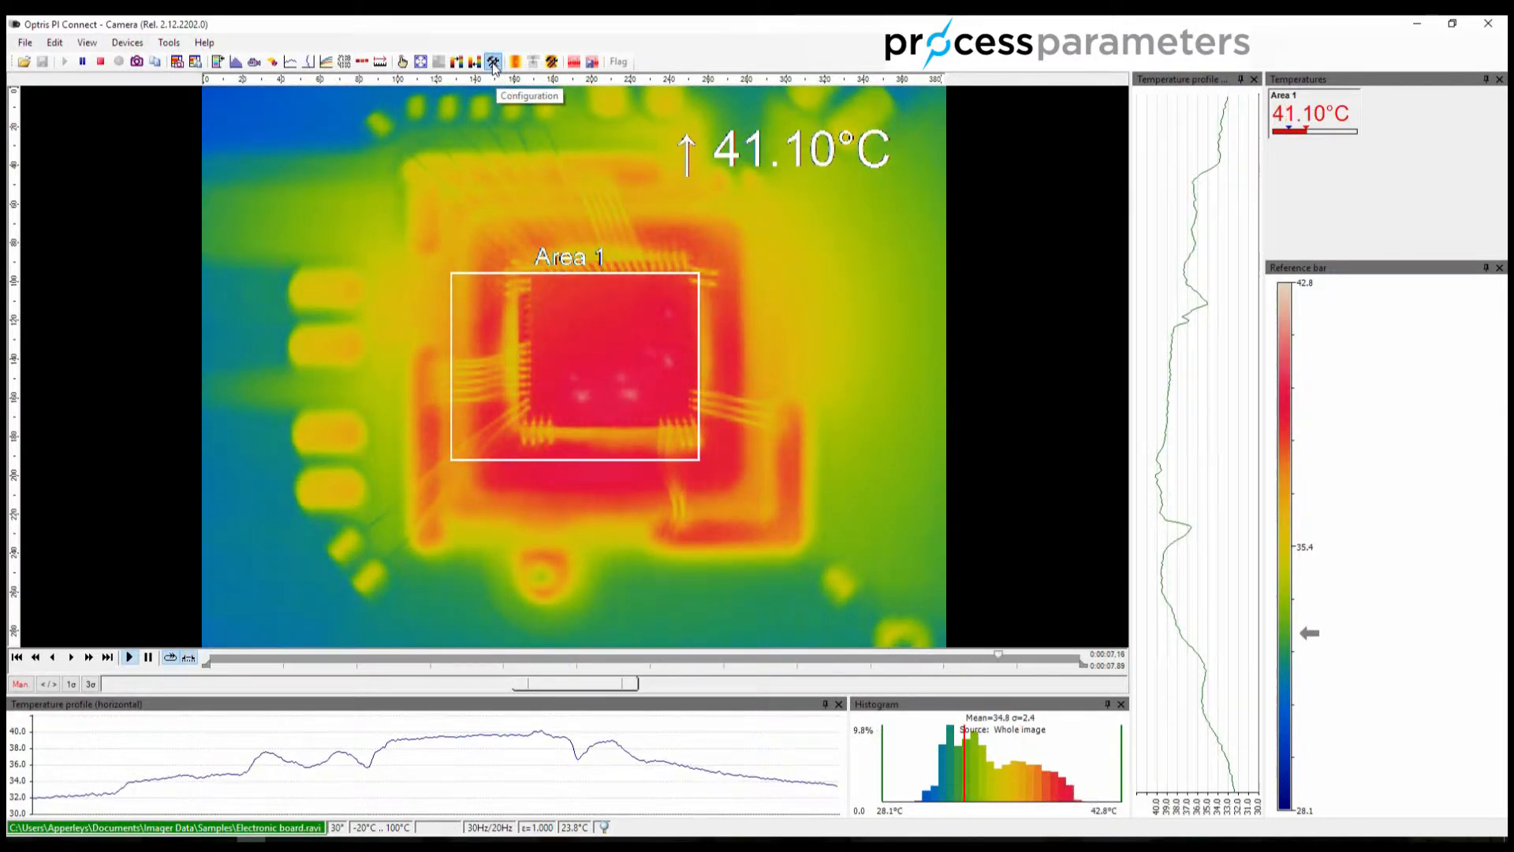
- Enable Show in image for Profile 1 and 2 in the Temp. profiles configuration and confirm
left_click(492, 62)
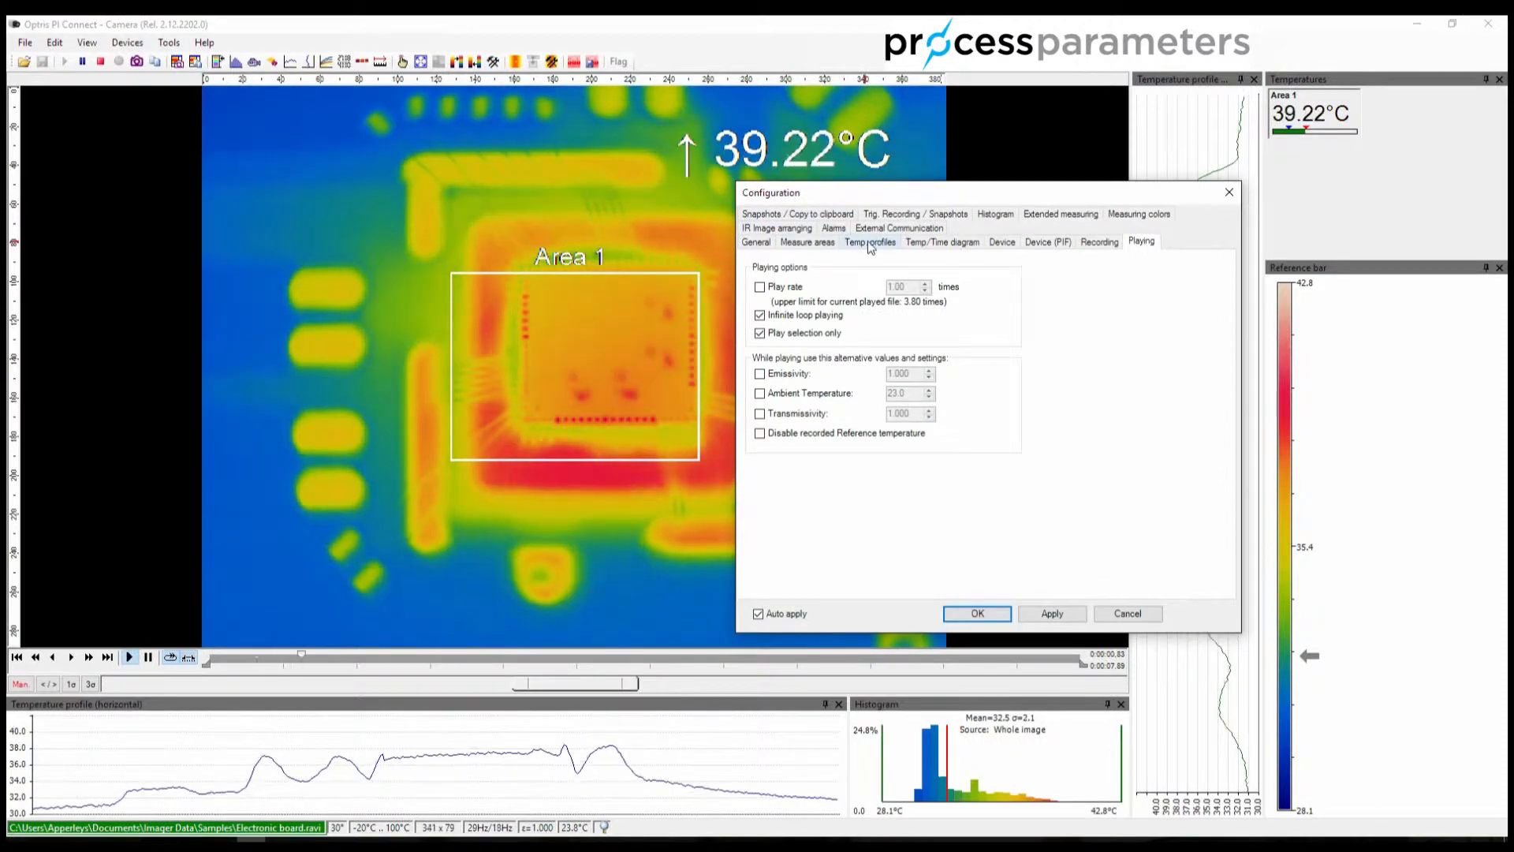
left_click(869, 241)
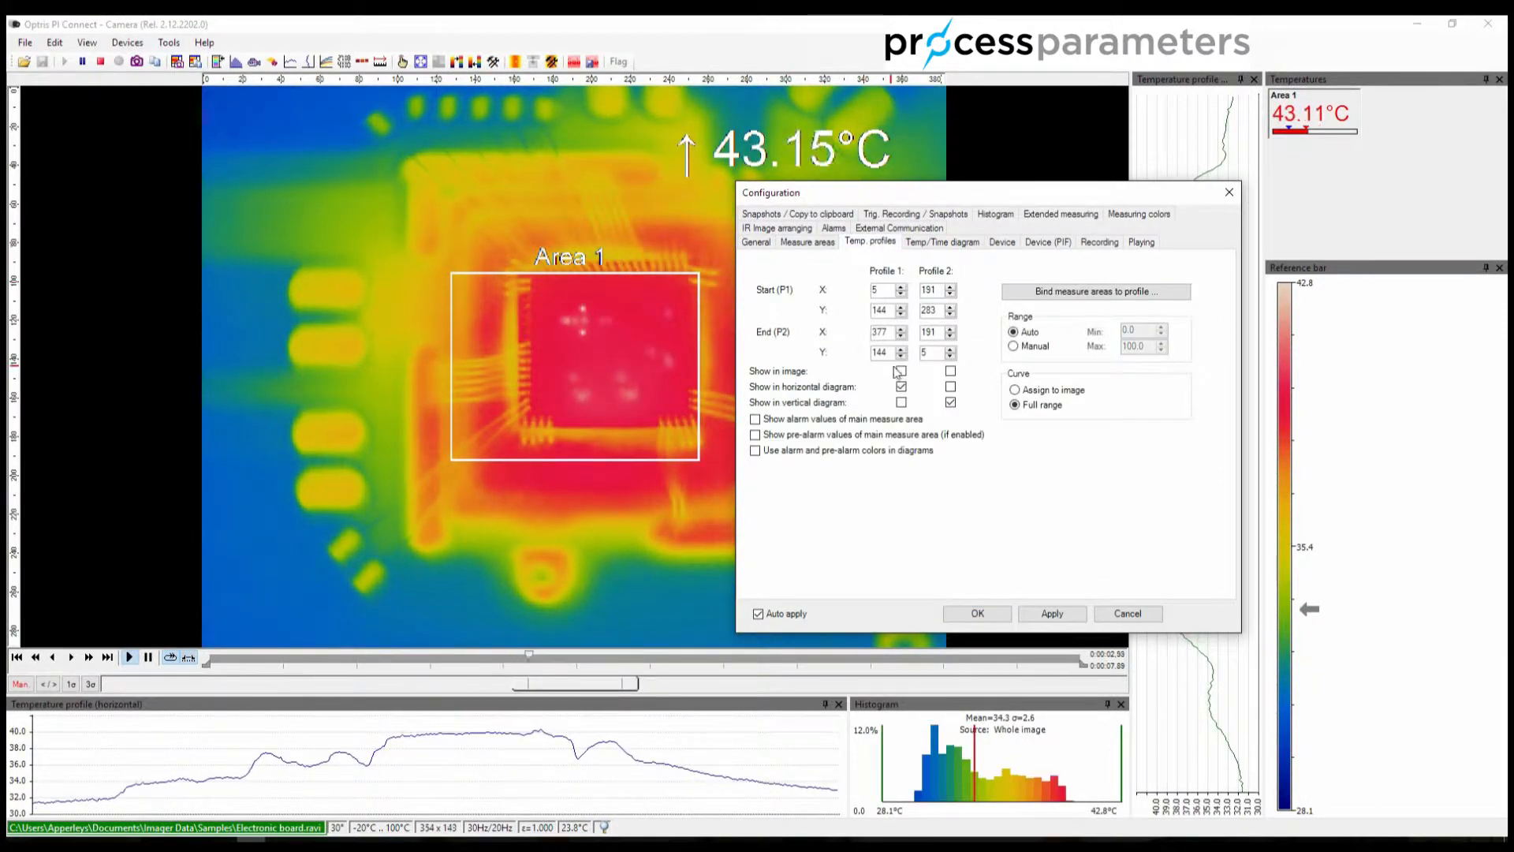
left_click(901, 371)
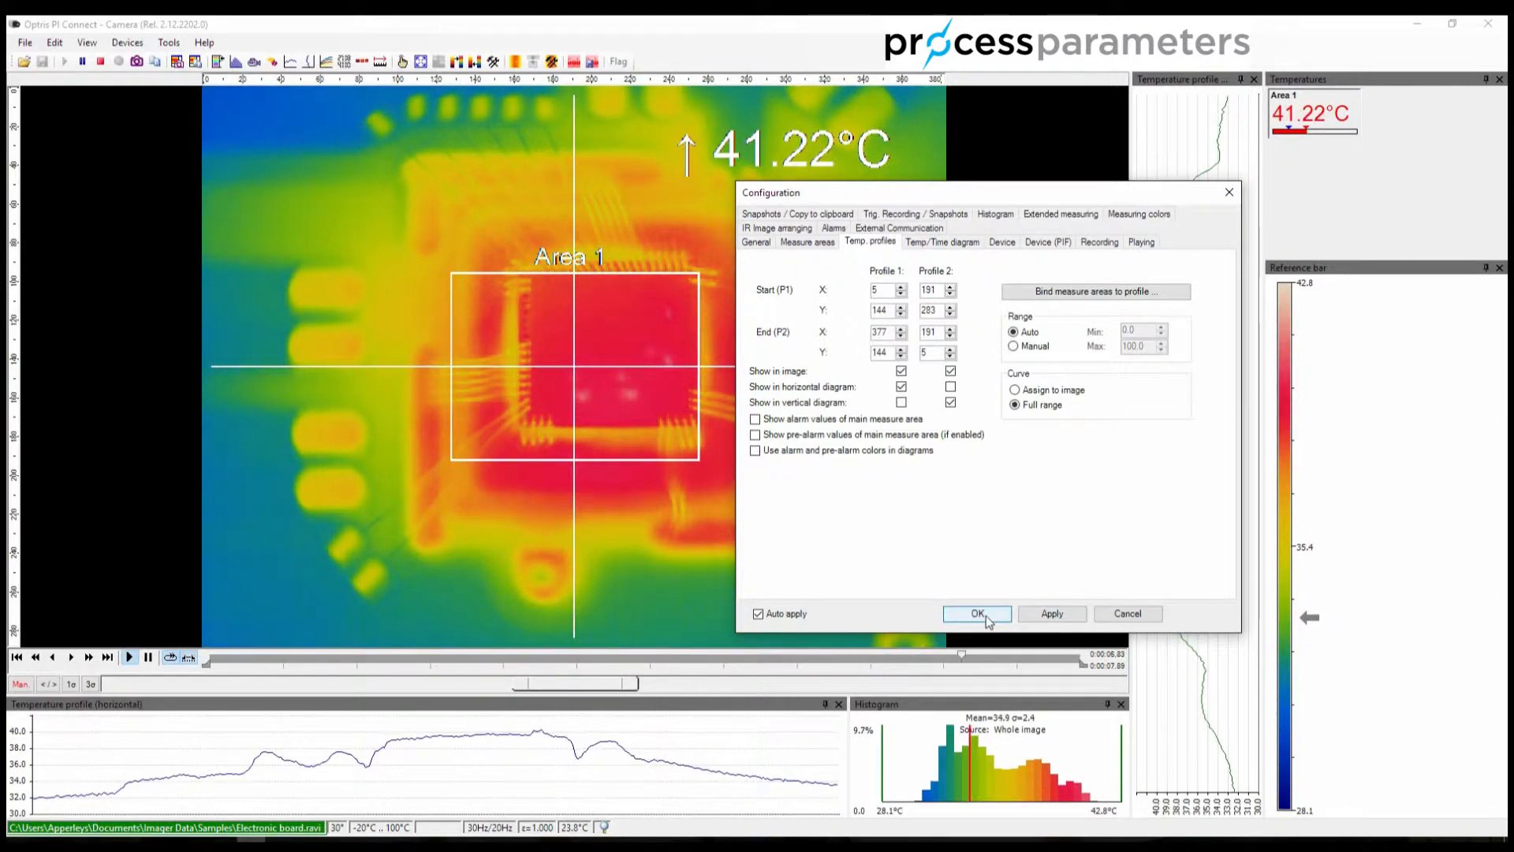
left_click(976, 613)
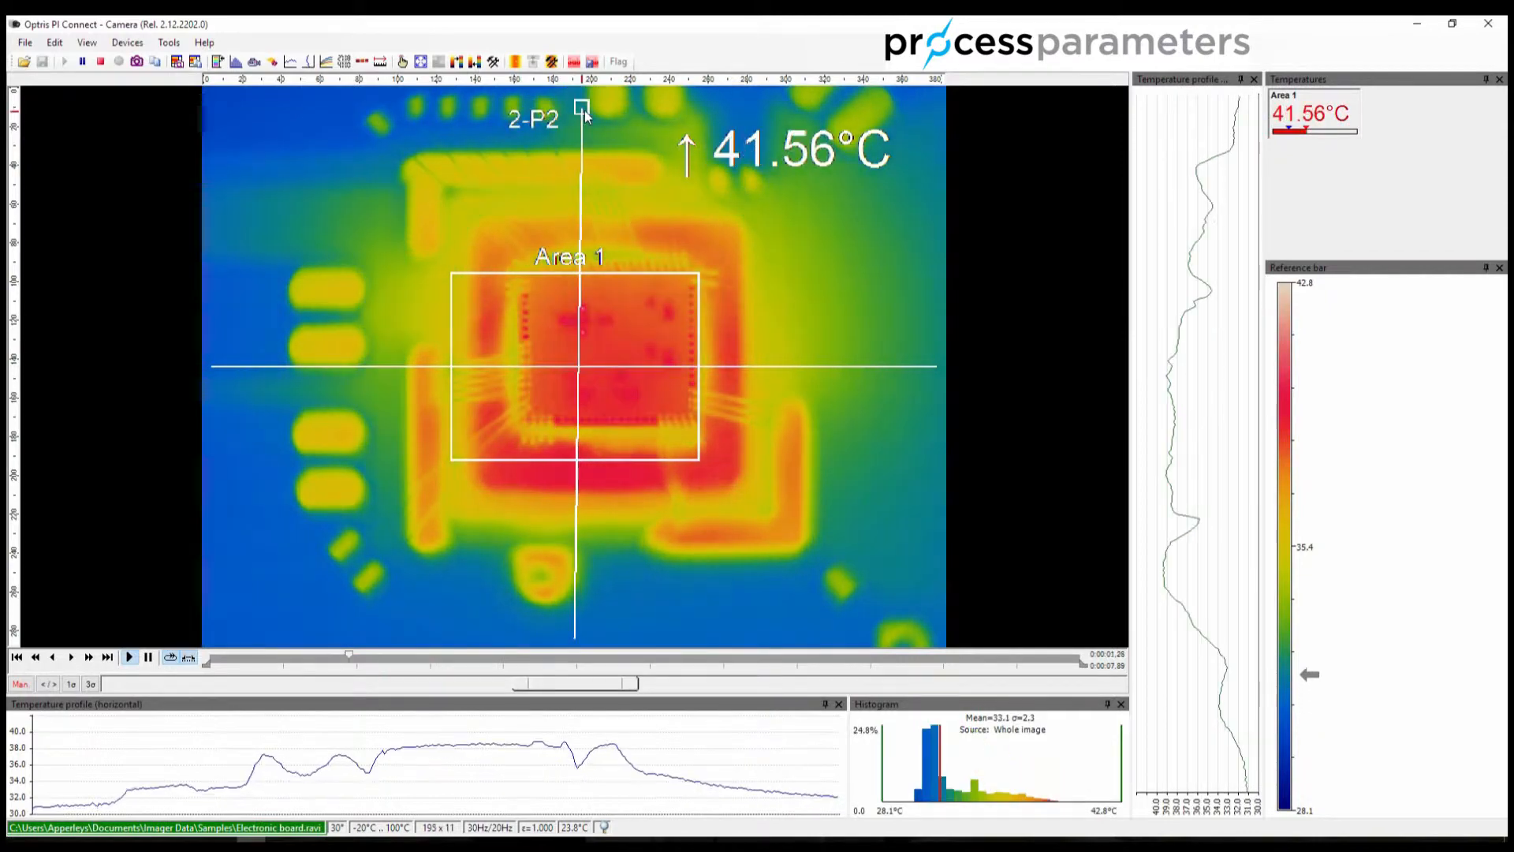
left_click(128, 656)
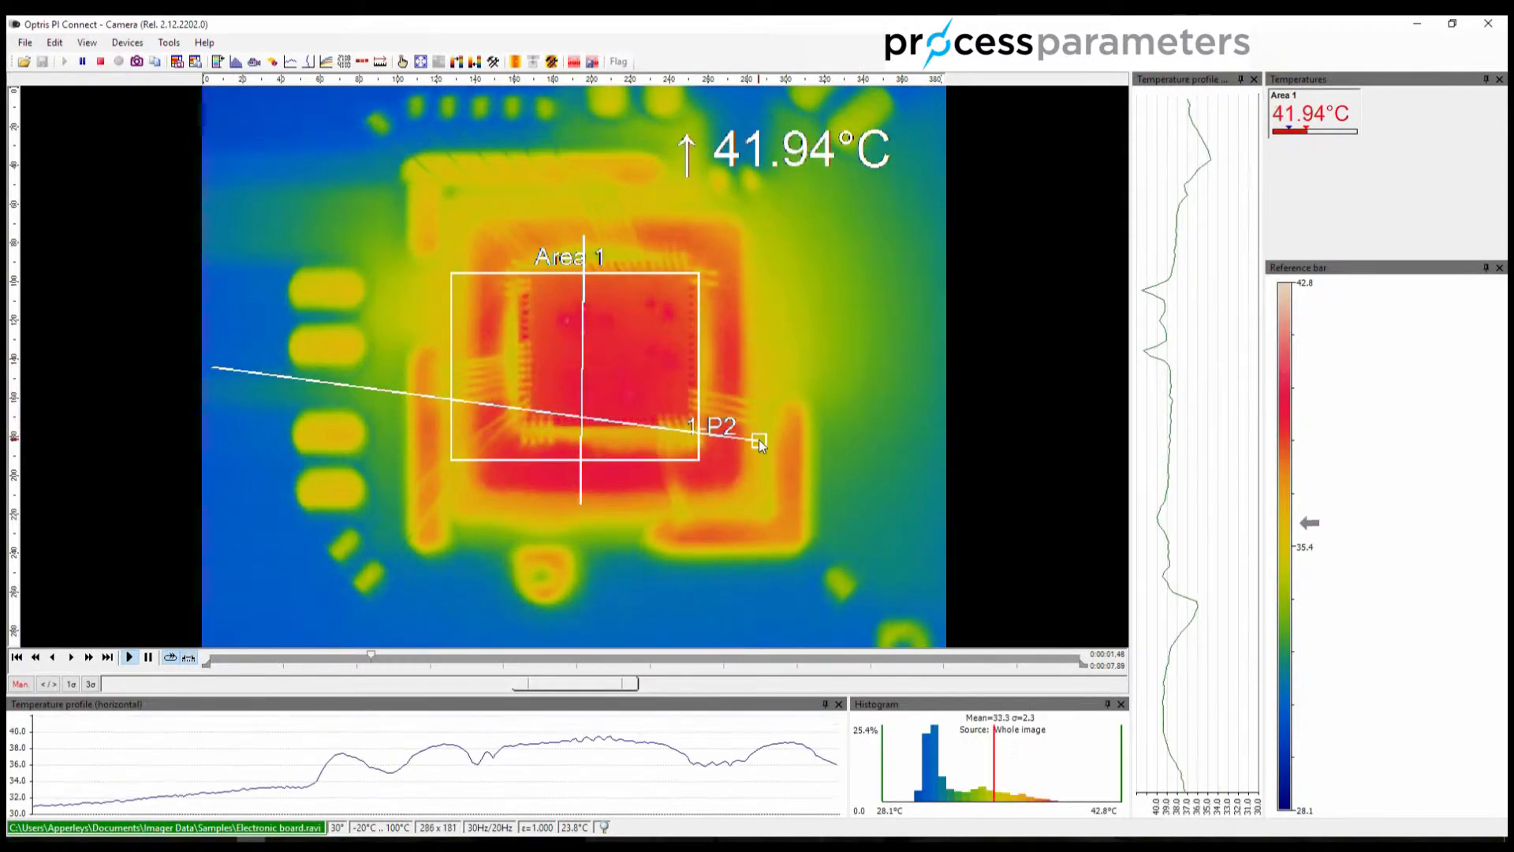
- Move the horizontal and vertical profile line endpoints so both cross Area 1
left_click(128, 656)
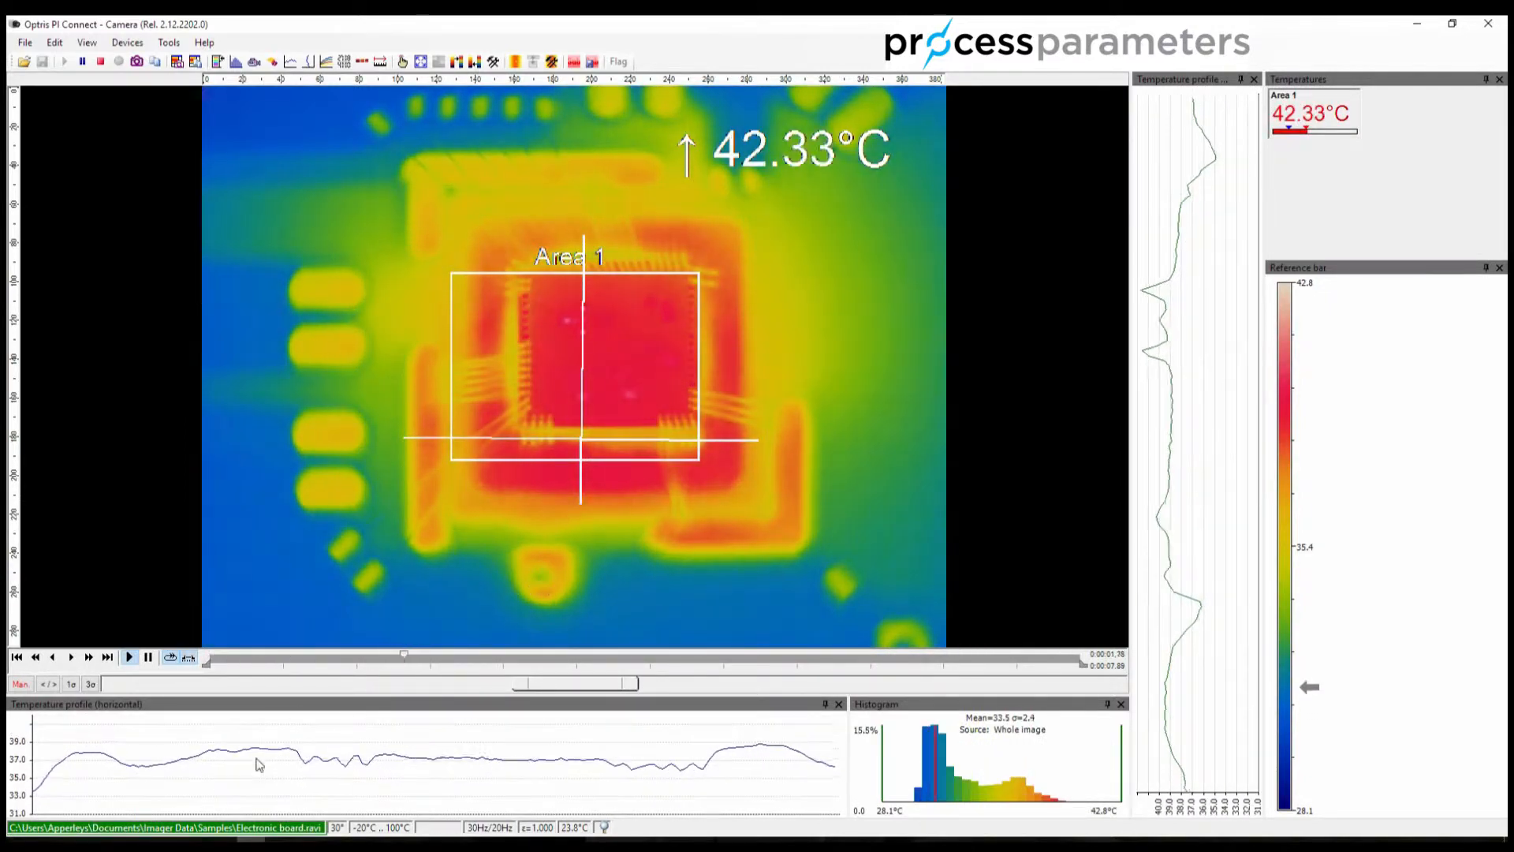
left_click(128, 658)
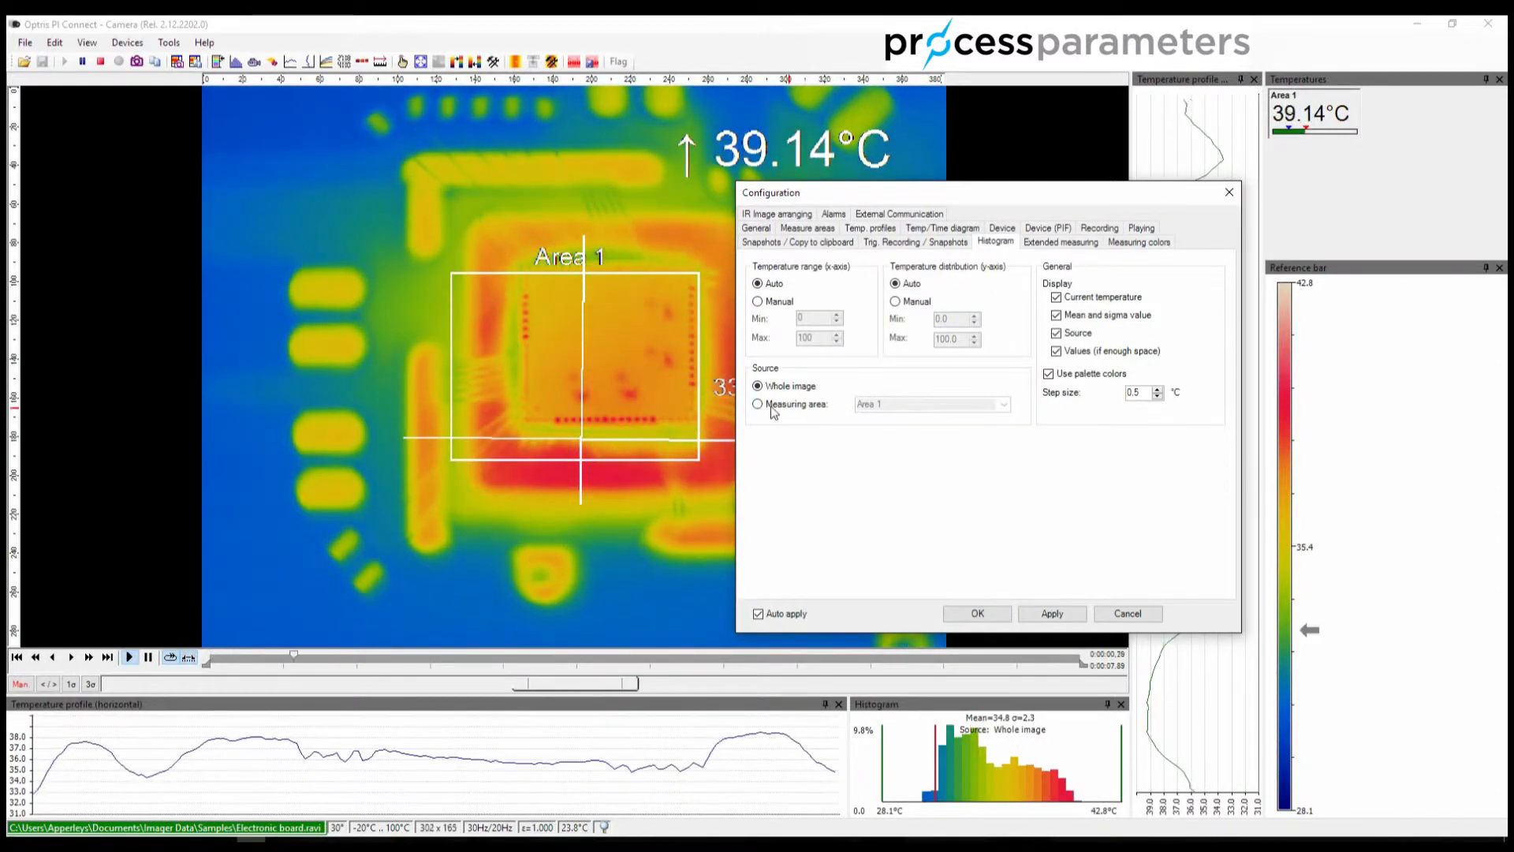
- Set the histogram source to Measuring area: Area 1 and confirm
left_click(759, 404)
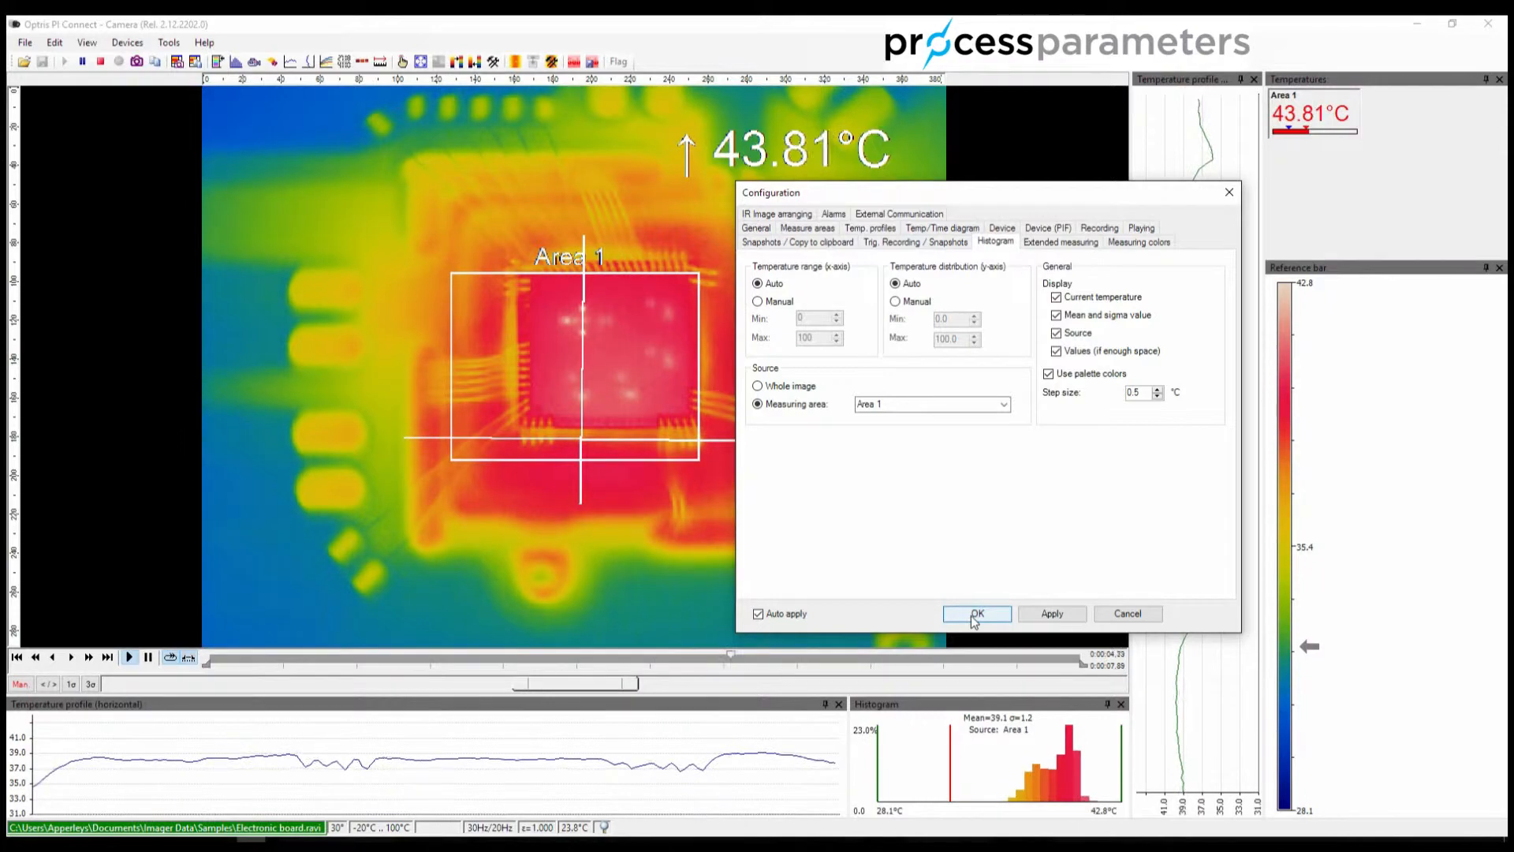
left_click(976, 613)
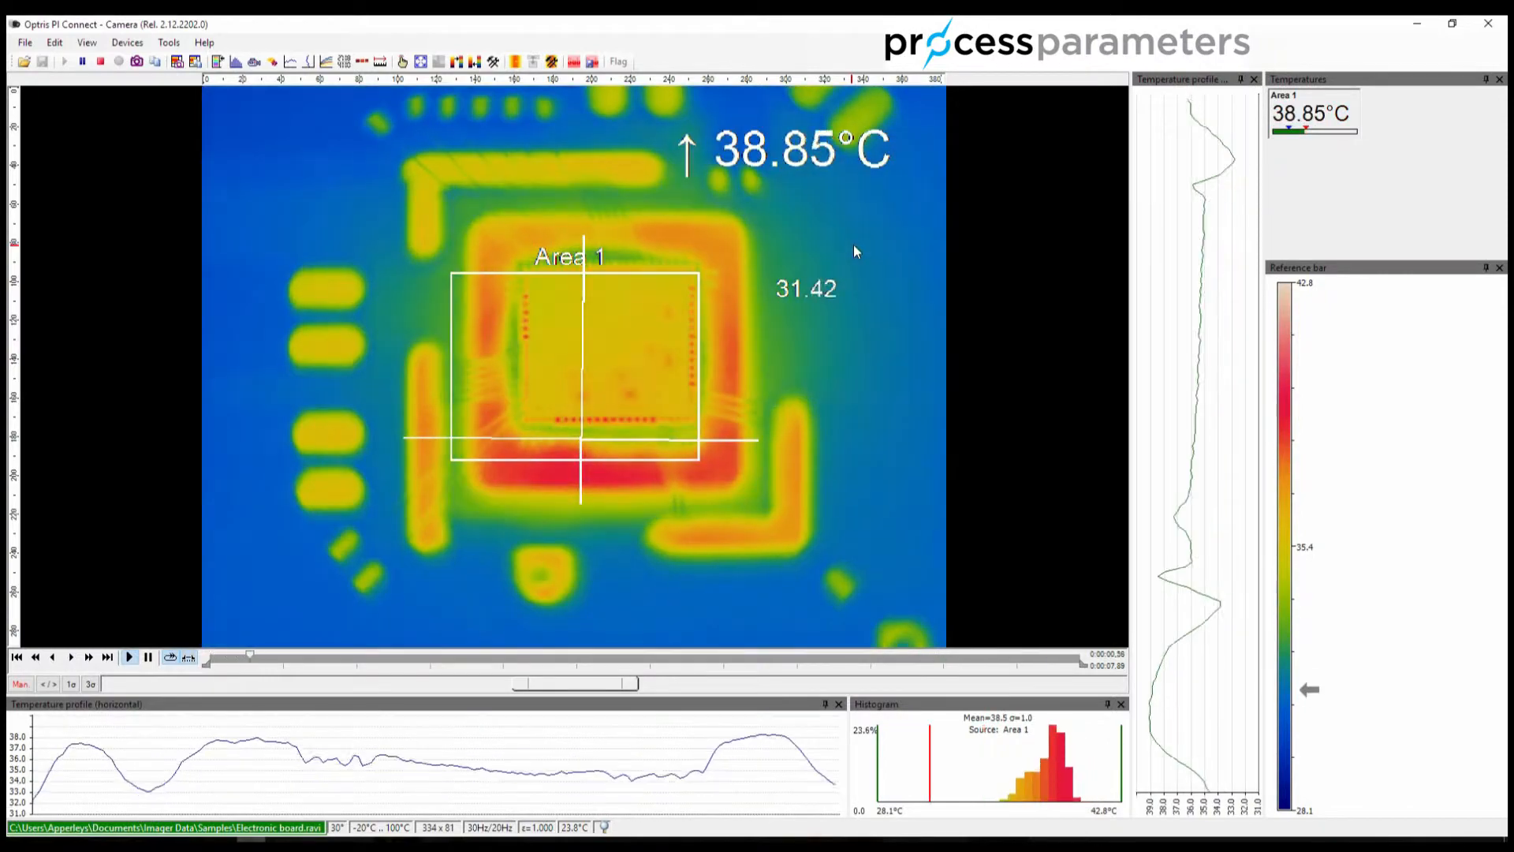
left_click(128, 656)
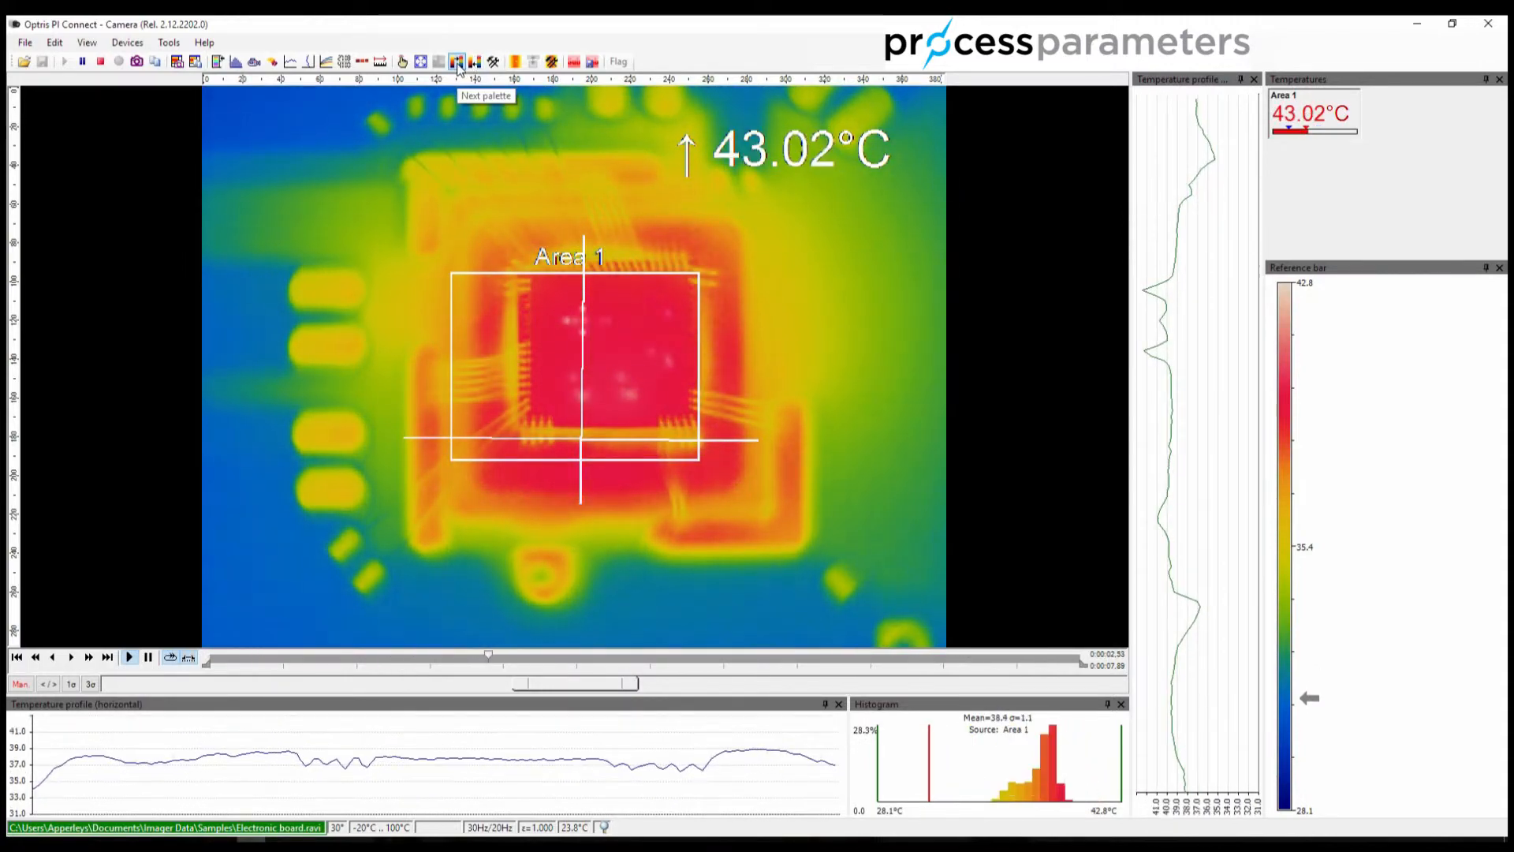
left_click(455, 62)
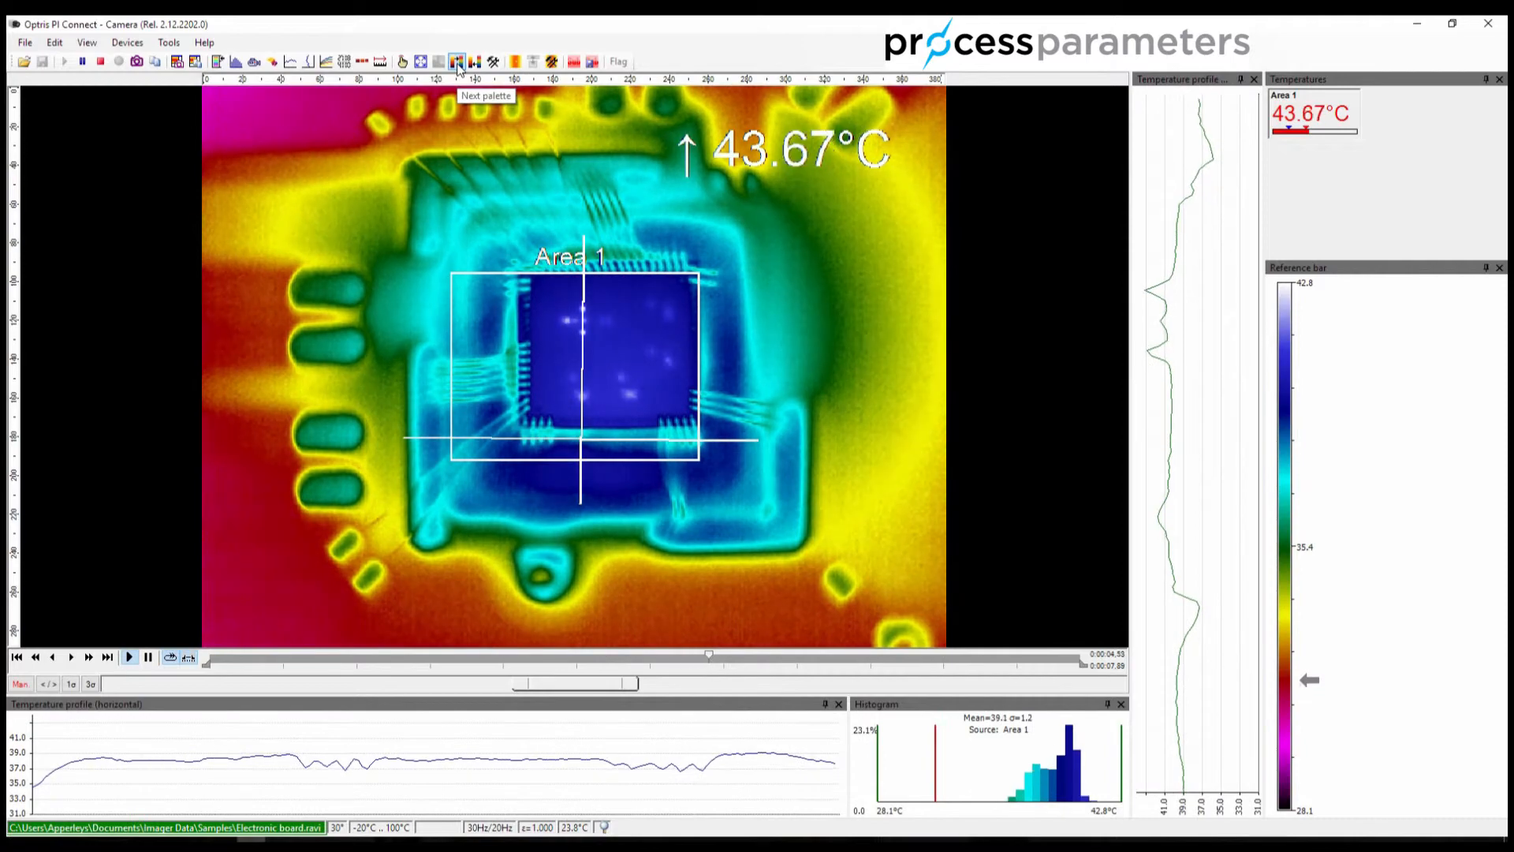
left_click(458, 62)
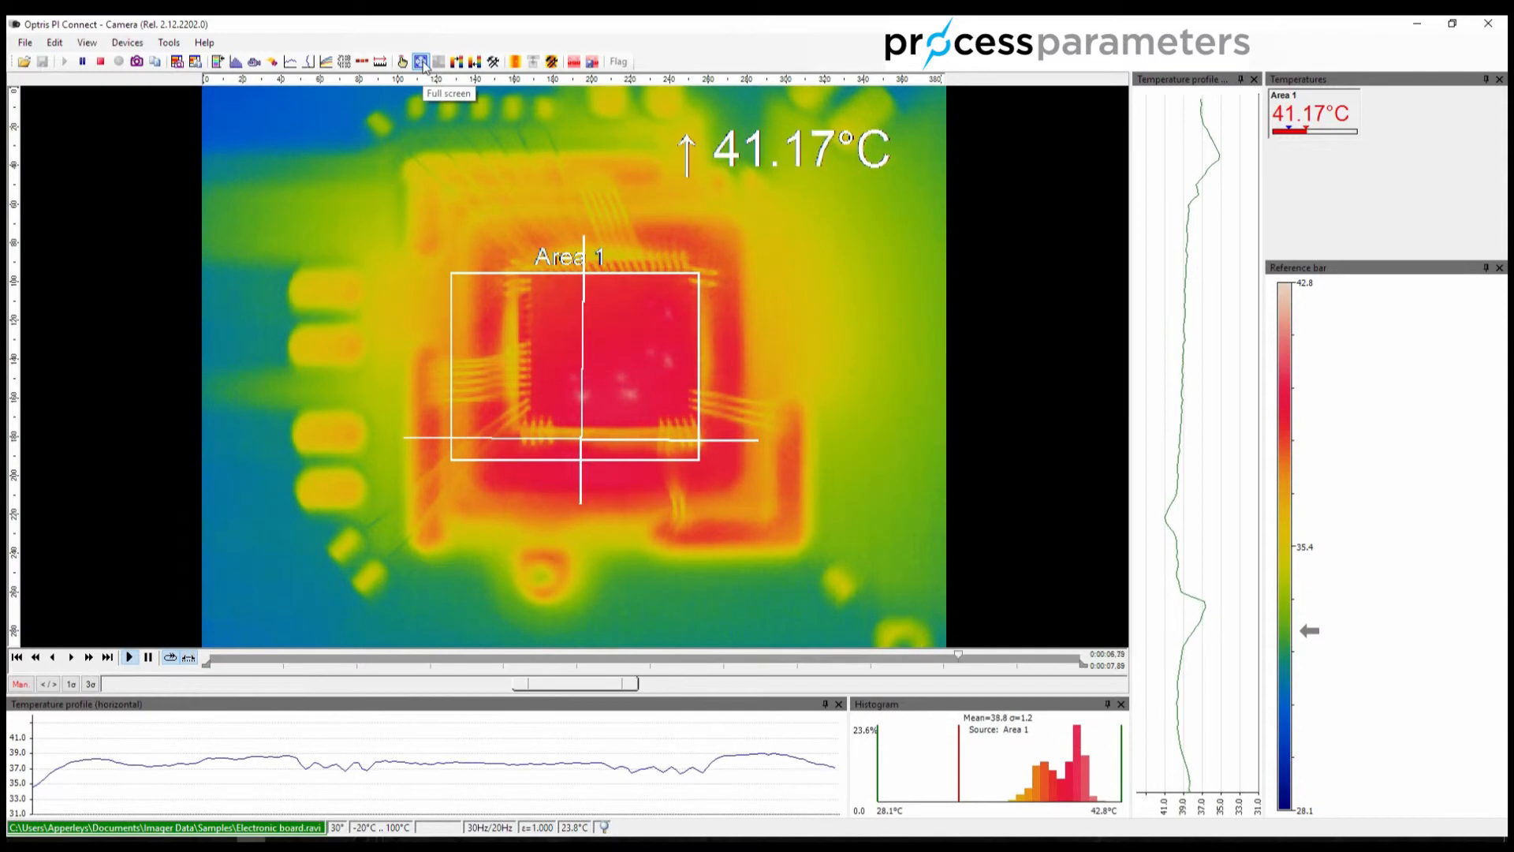
left_click(418, 62)
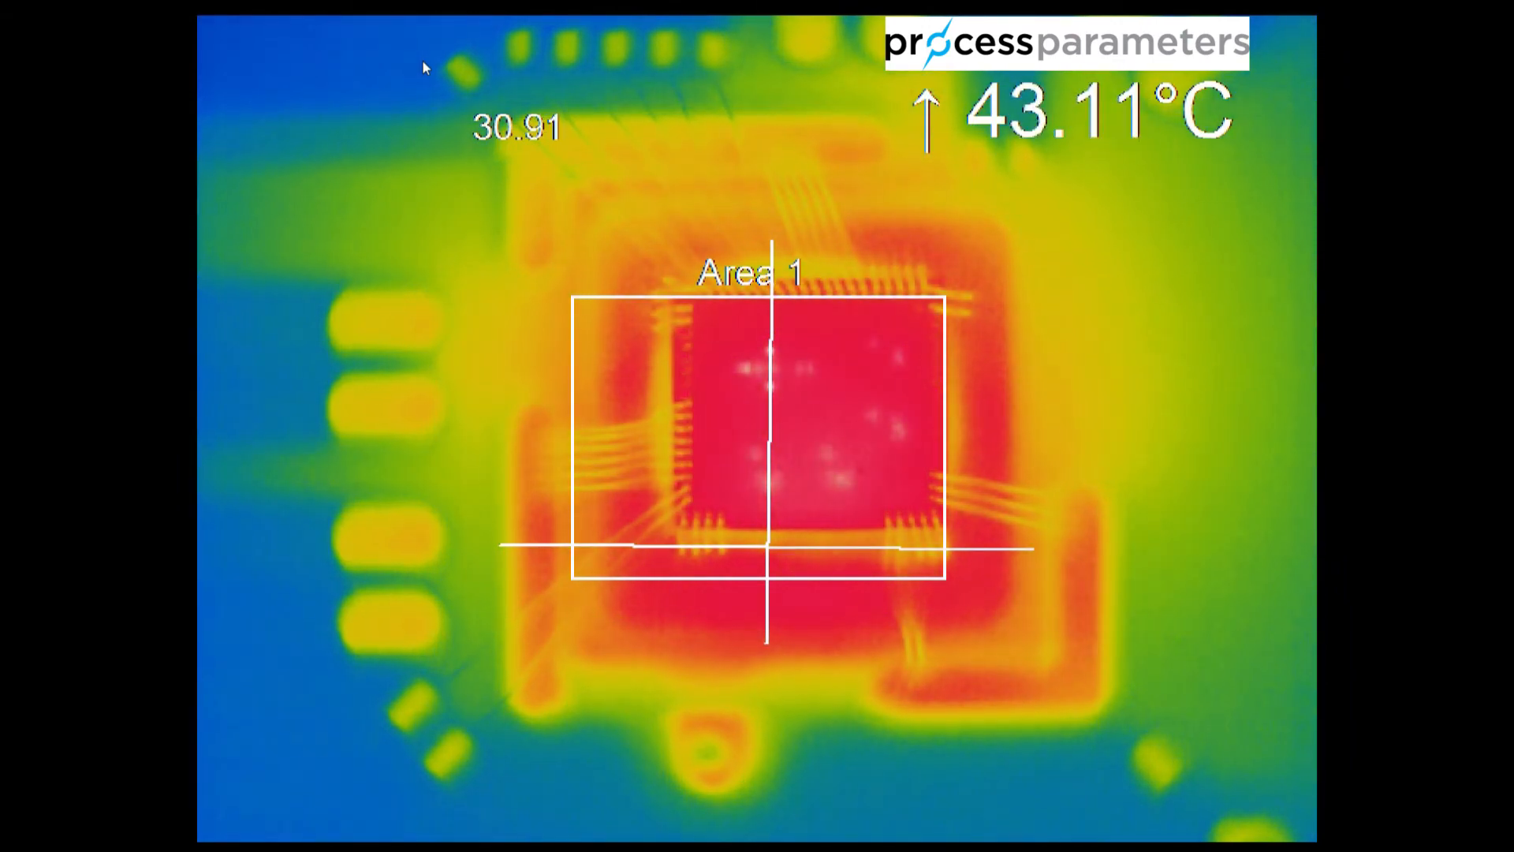
left_click(423, 62)
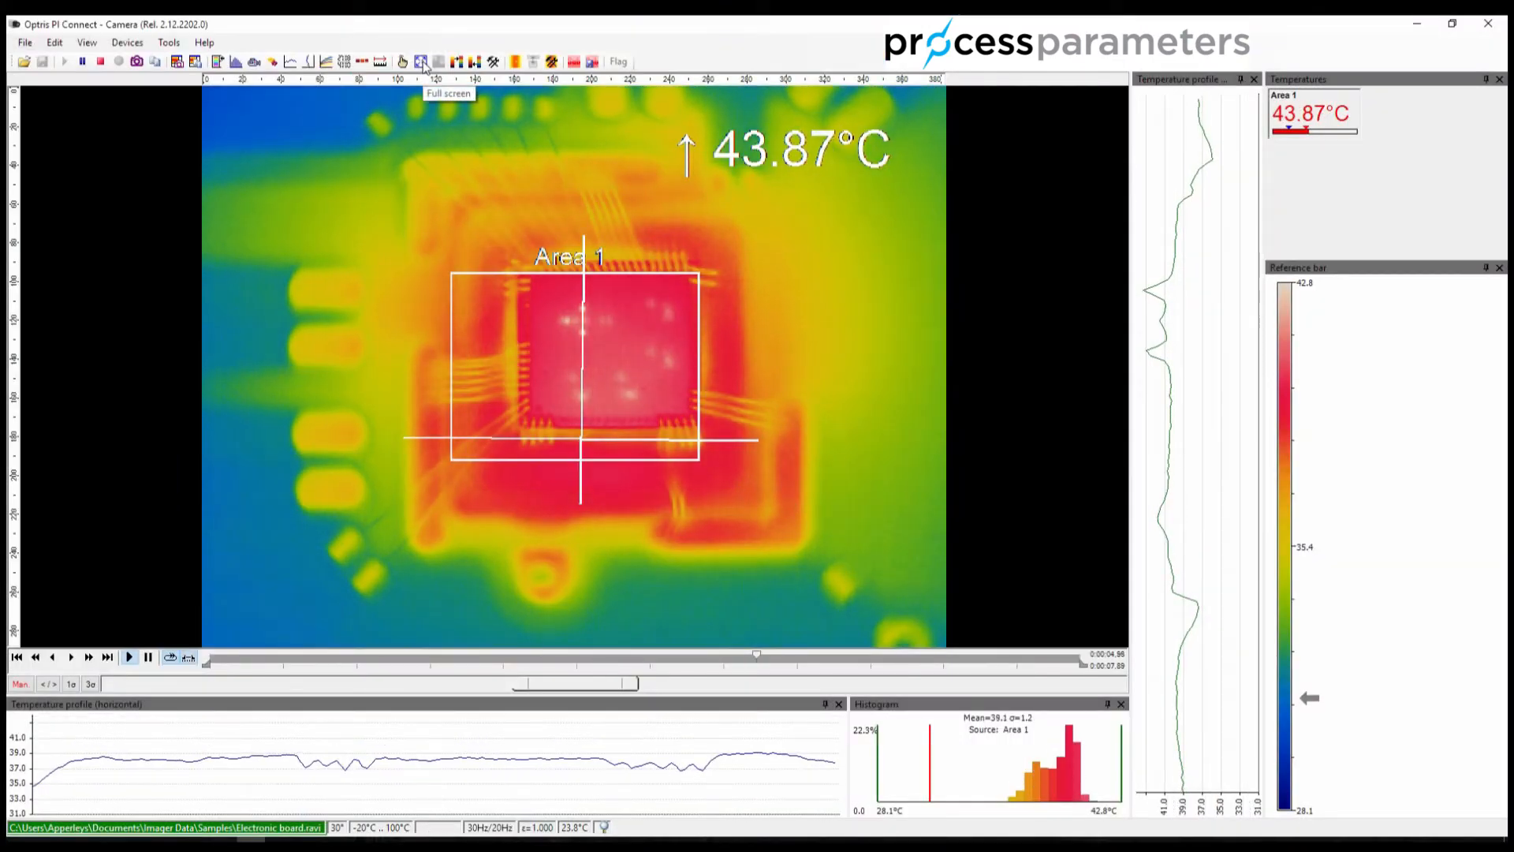